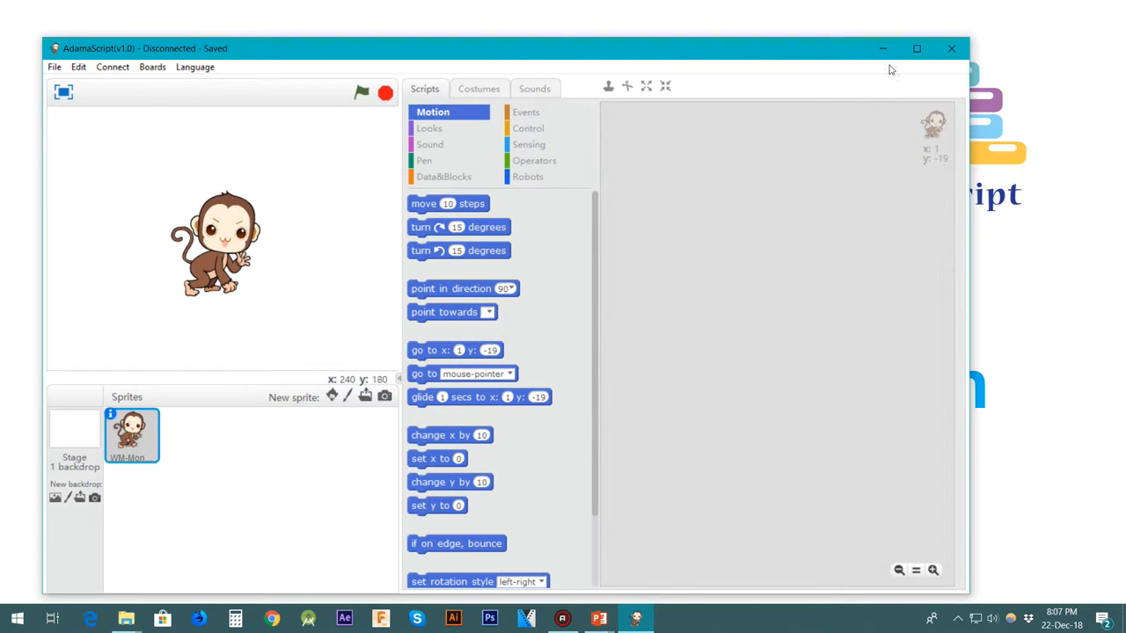
# Maximize the AdamaScript window and switch to Arduino mode via the Edit menu.
pyautogui.click(916, 49)
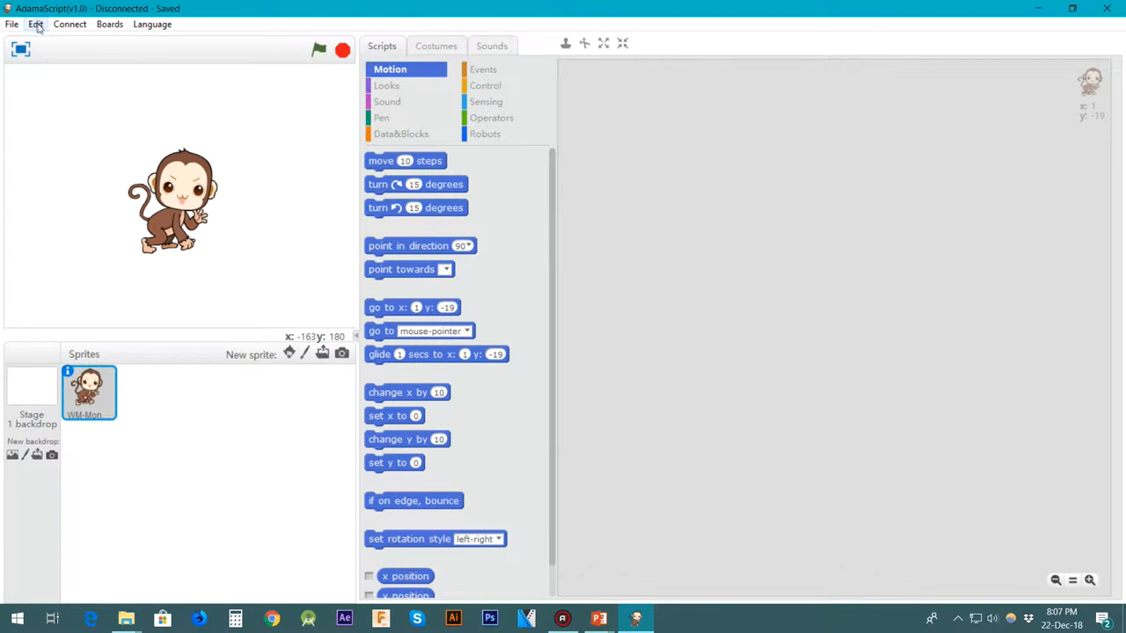
pyautogui.click(35, 25)
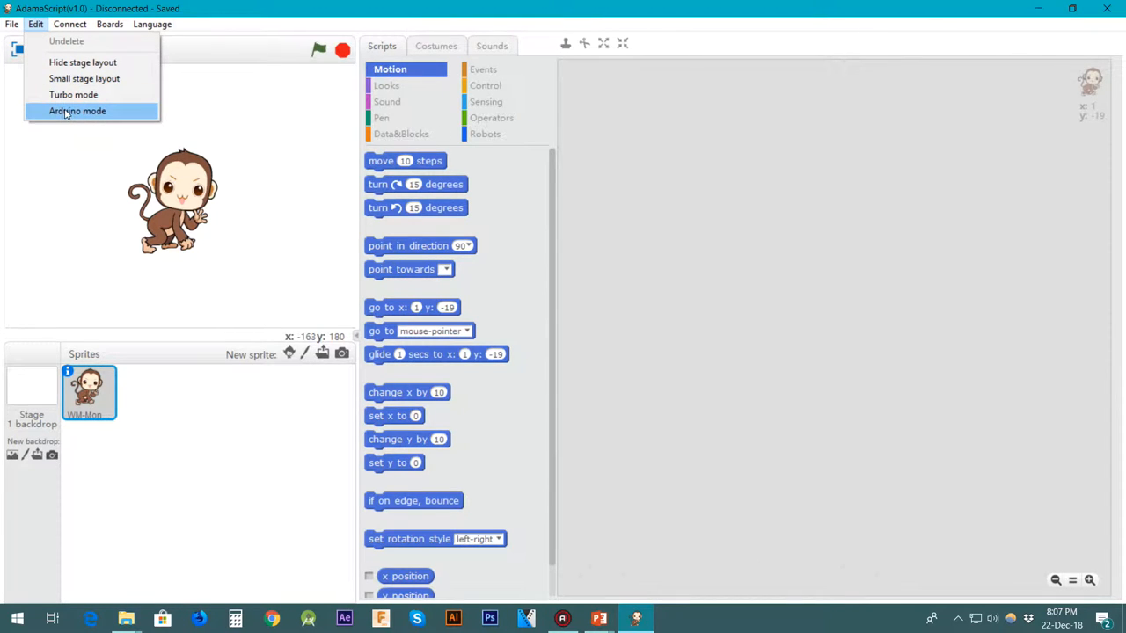
pyautogui.click(77, 111)
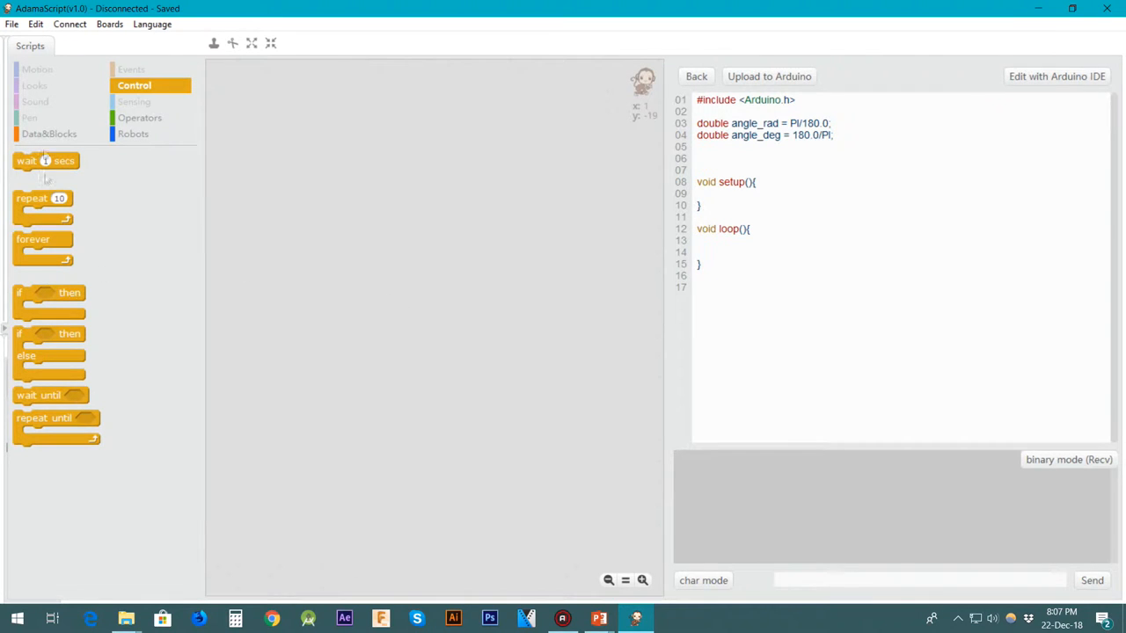
pyautogui.moveTo(39, 104)
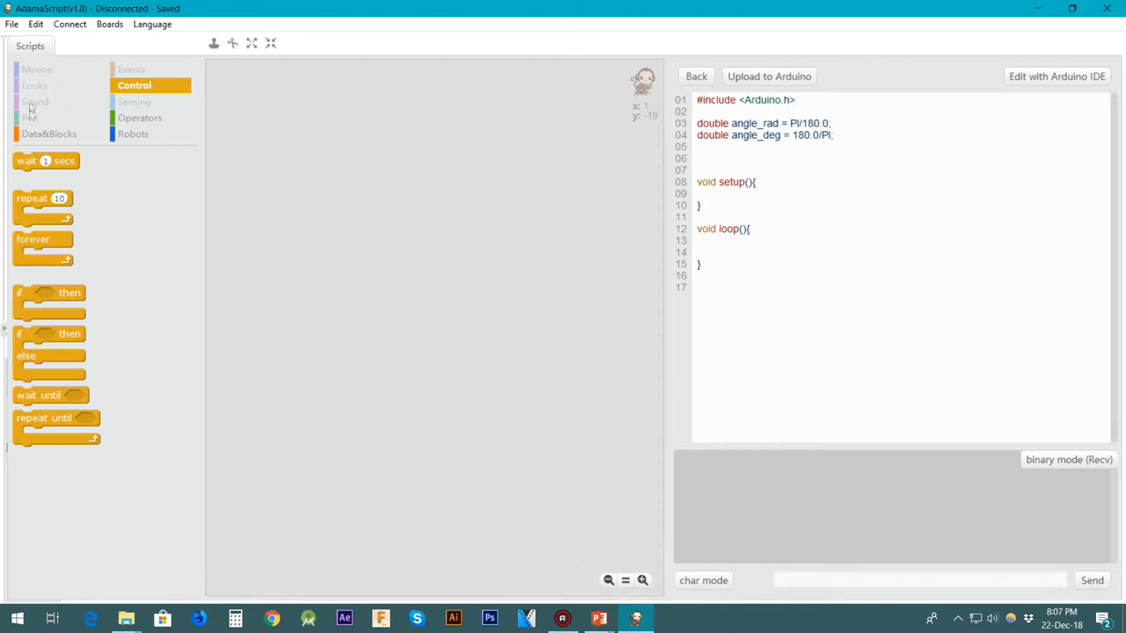
pyautogui.moveTo(44, 74)
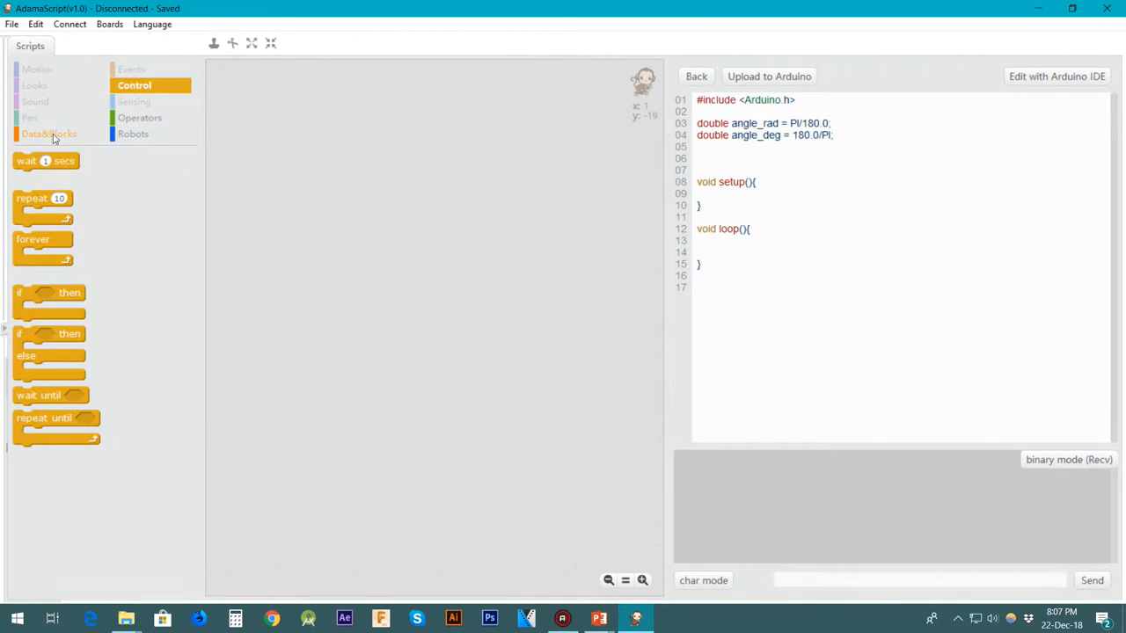
# Show the Robots block category in the palette.
pyautogui.click(134, 134)
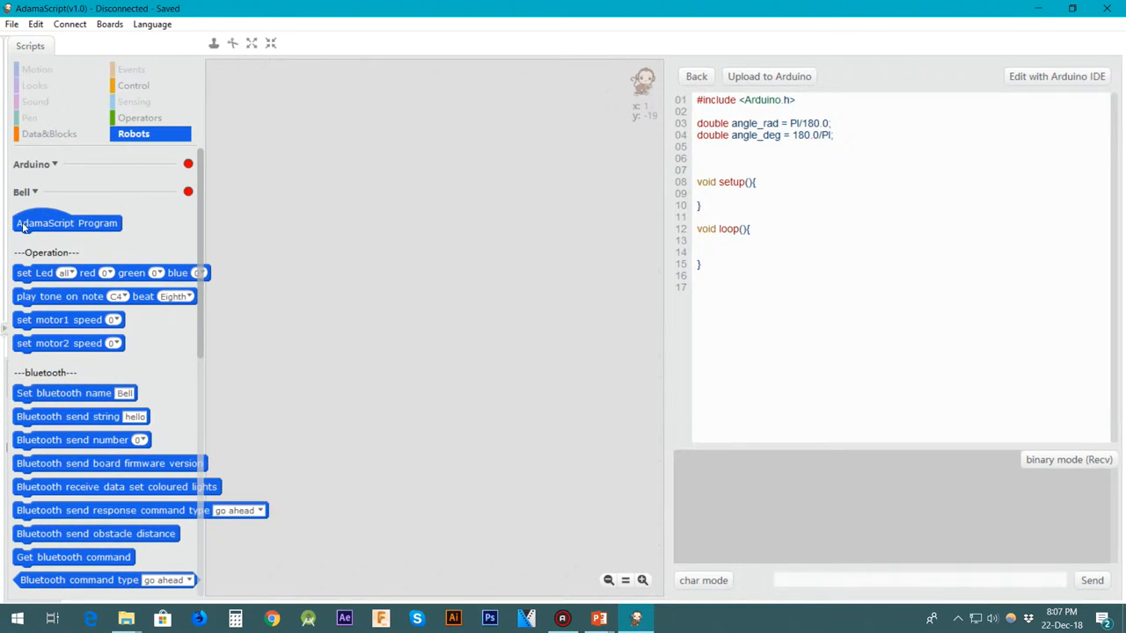
# Place the AdamaScript Program start block on the canvas and attach a forever loop under it.
pyautogui.moveTo(67, 222); pyautogui.dragTo(335, 123)
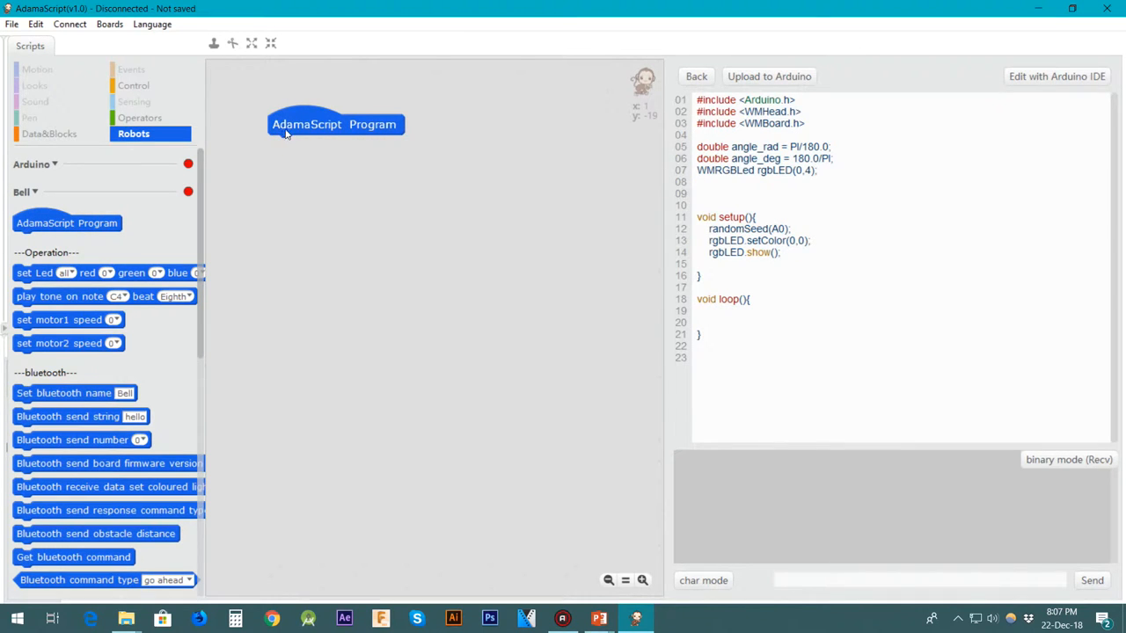
pyautogui.moveTo(378, 232)
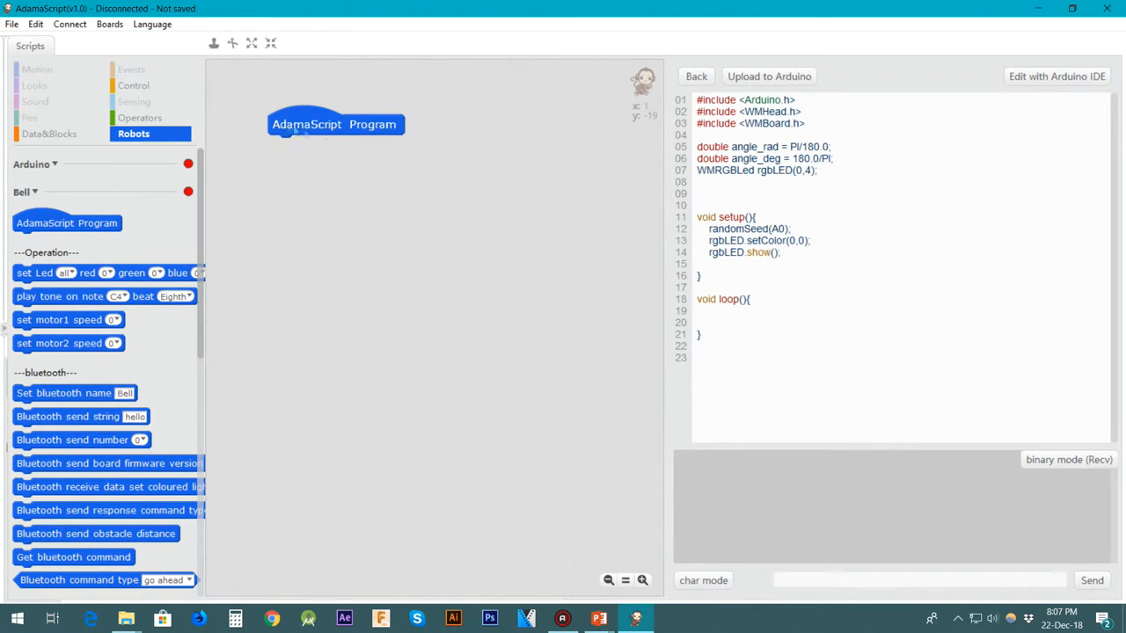
pyautogui.click(134, 85)
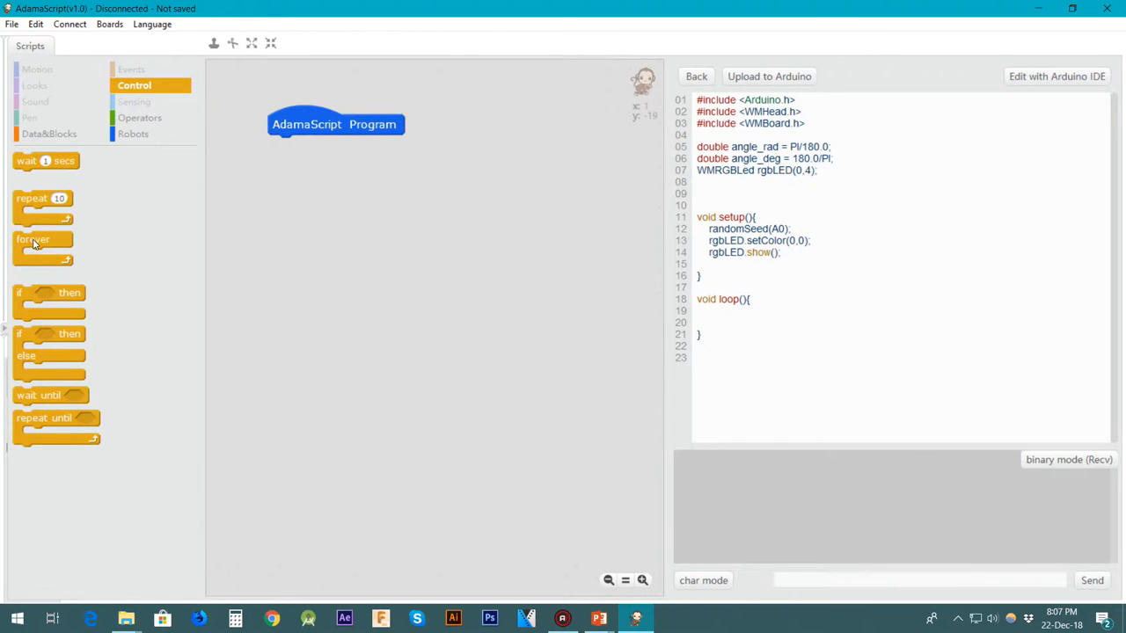
pyautogui.moveTo(43, 239); pyautogui.dragTo(306, 144)
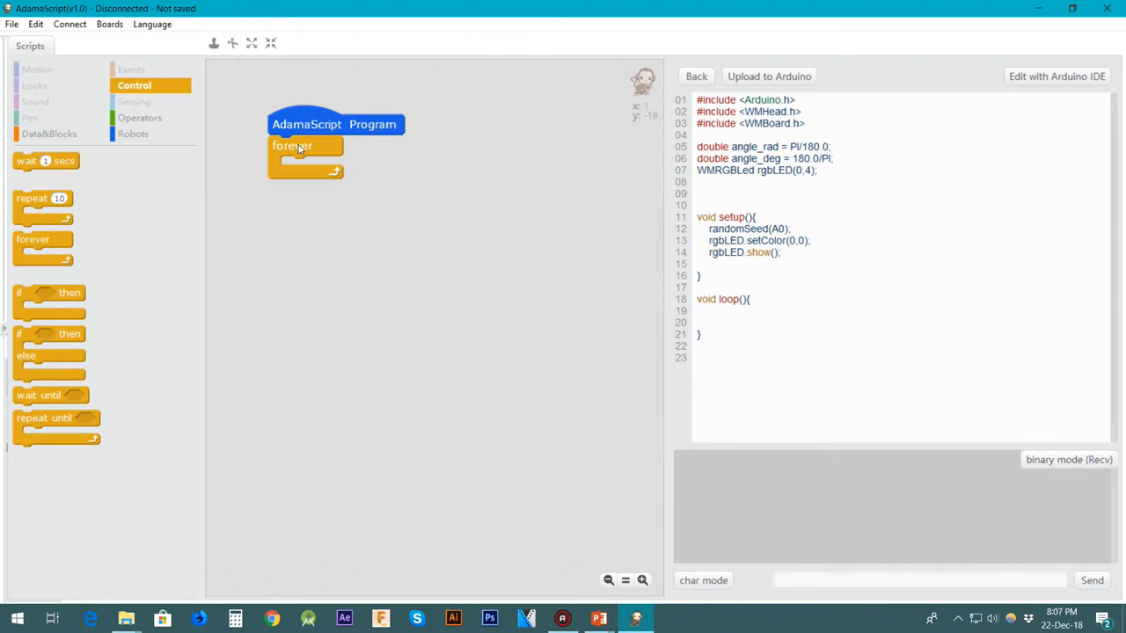
pyautogui.moveTo(285, 162)
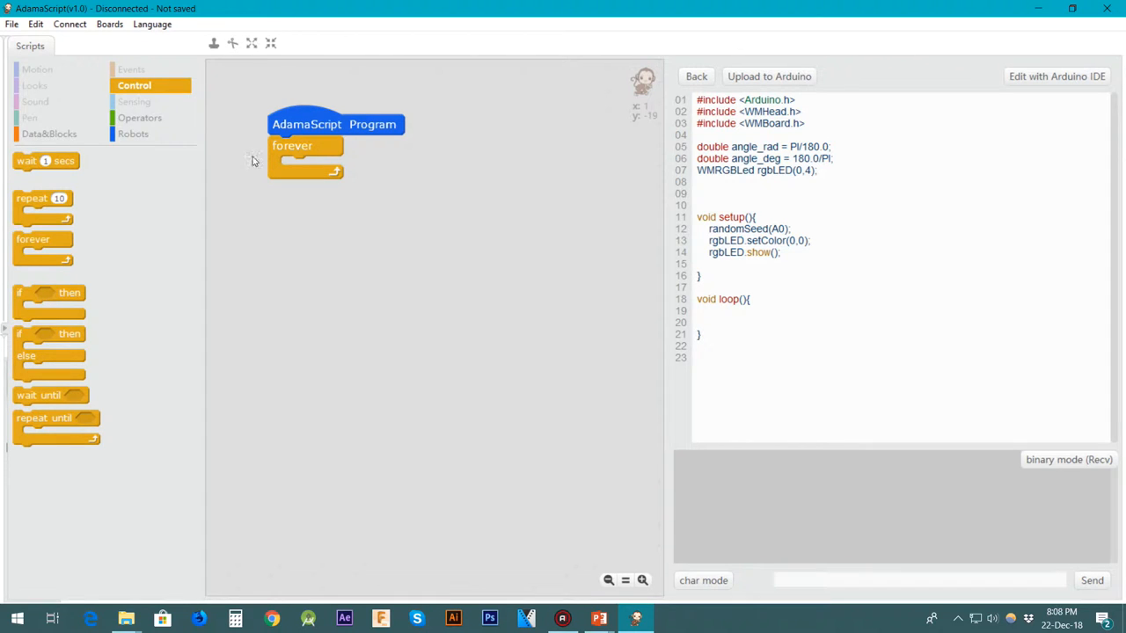
pyautogui.moveTo(141, 103)
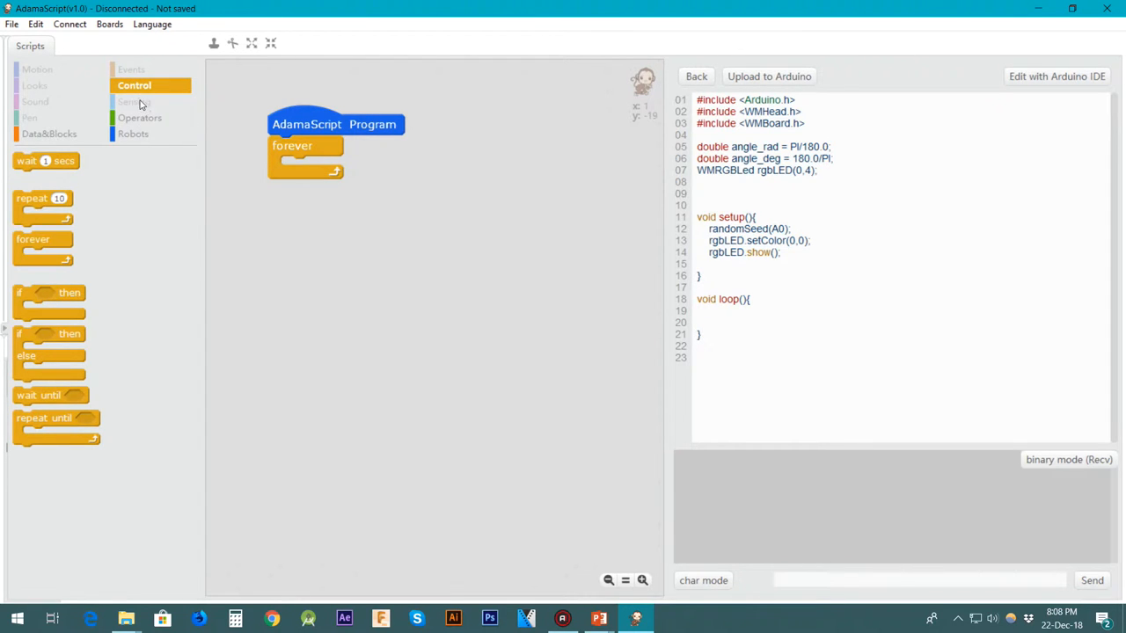
pyautogui.moveTo(54, 326)
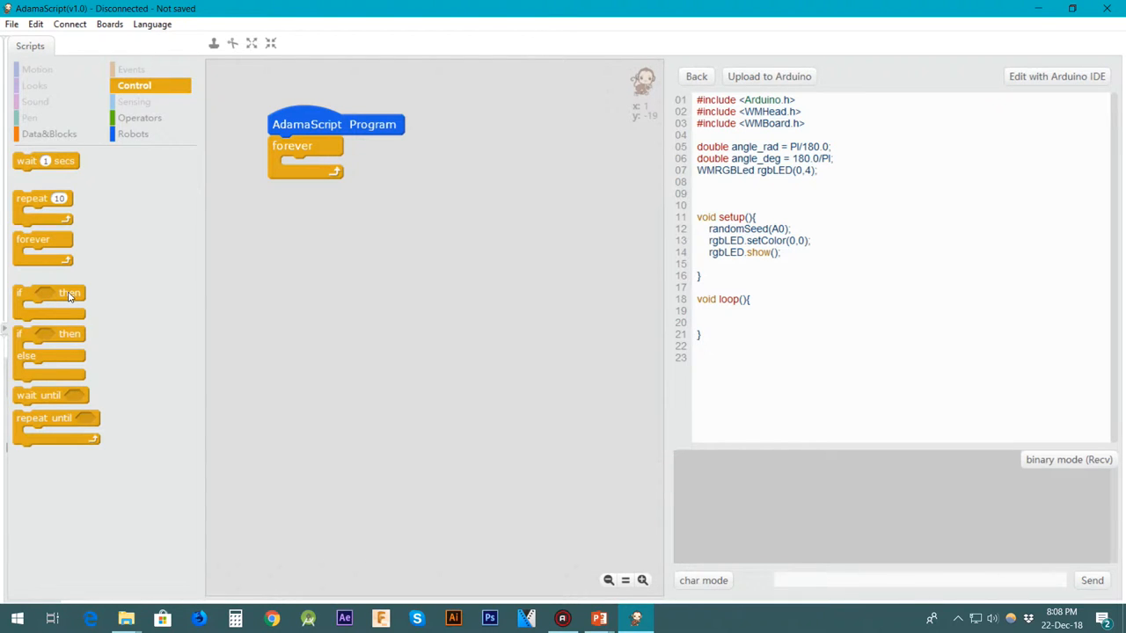
pyautogui.moveTo(29, 337)
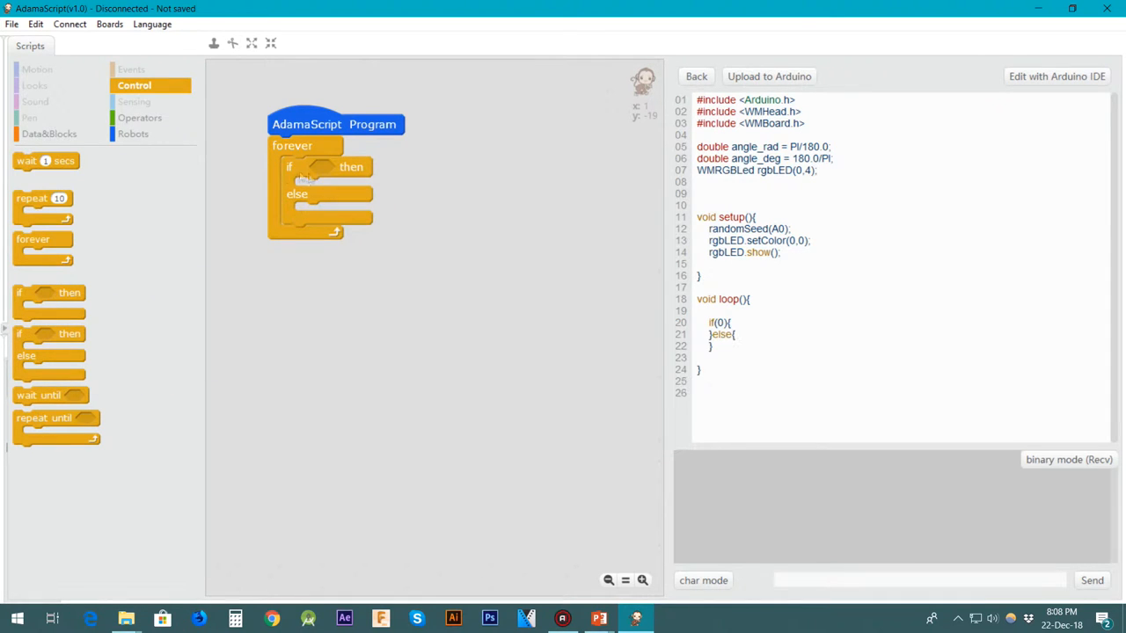
pyautogui.moveTo(303, 174)
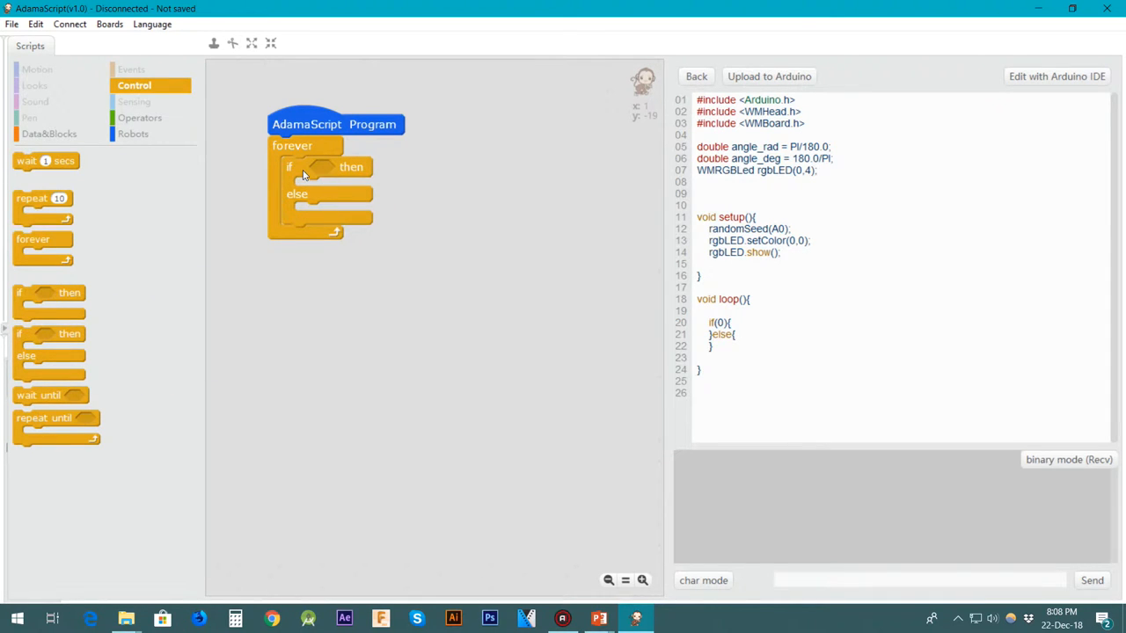
pyautogui.moveTo(321, 174)
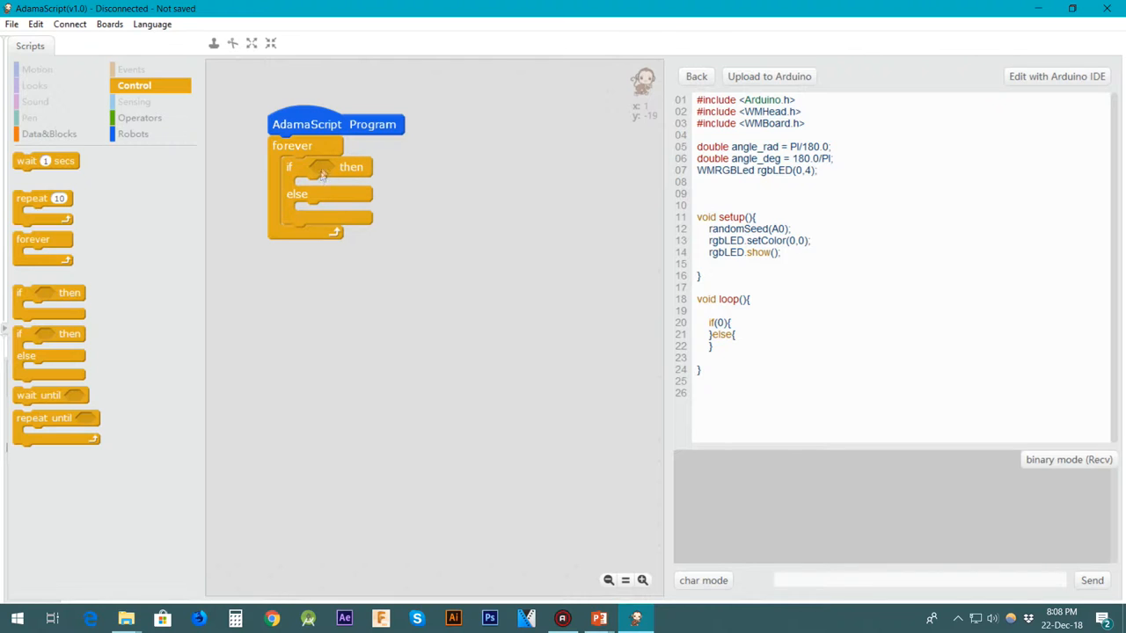
pyautogui.moveTo(333, 190)
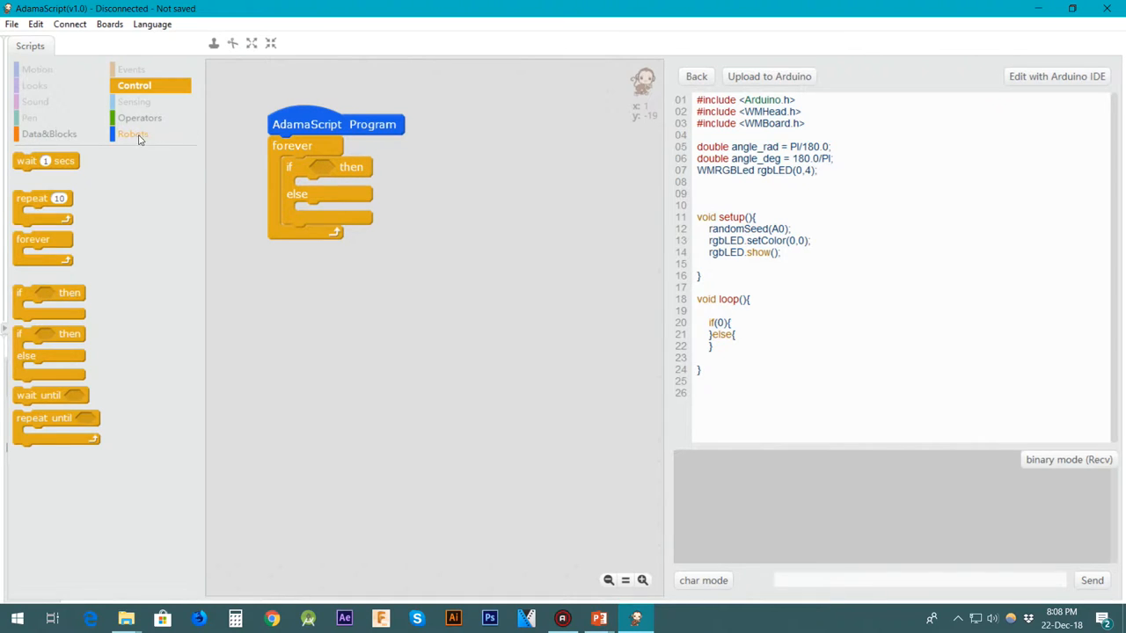
# Make the if-else condition test whether IR remote button R2 is long pressed.
pyautogui.click(134, 133)
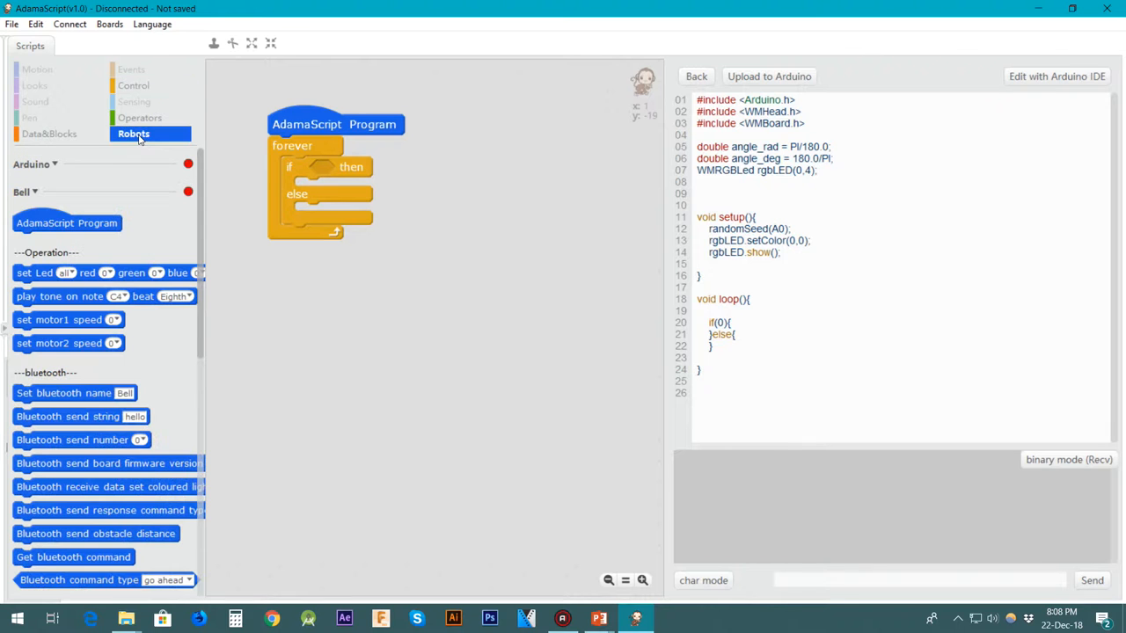
pyautogui.scroll(-3)
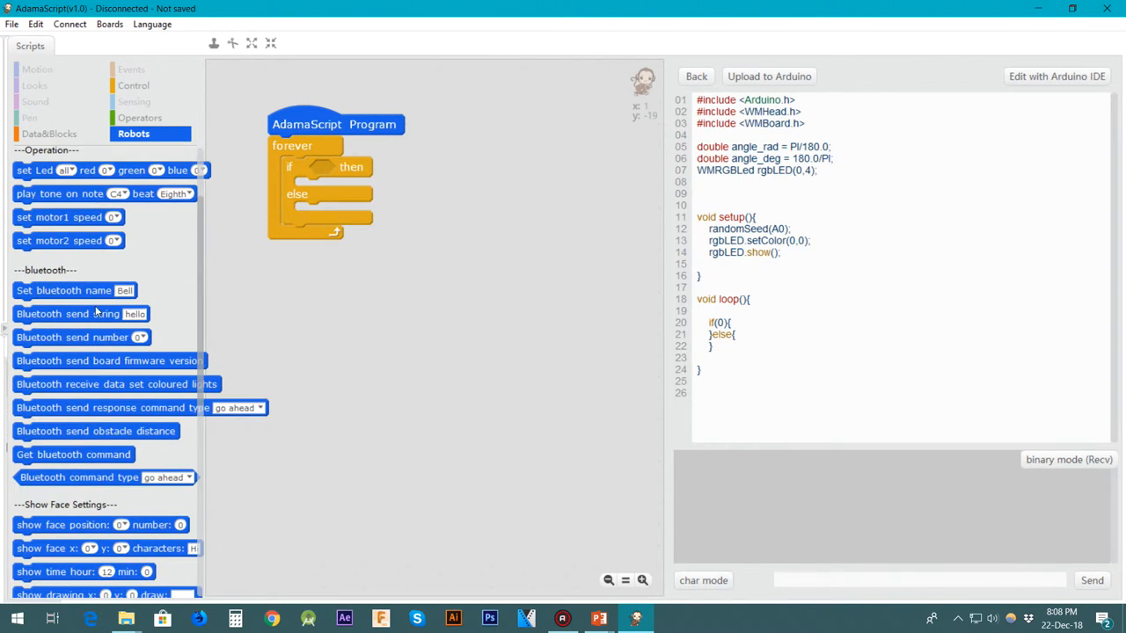
pyautogui.scroll(-3)
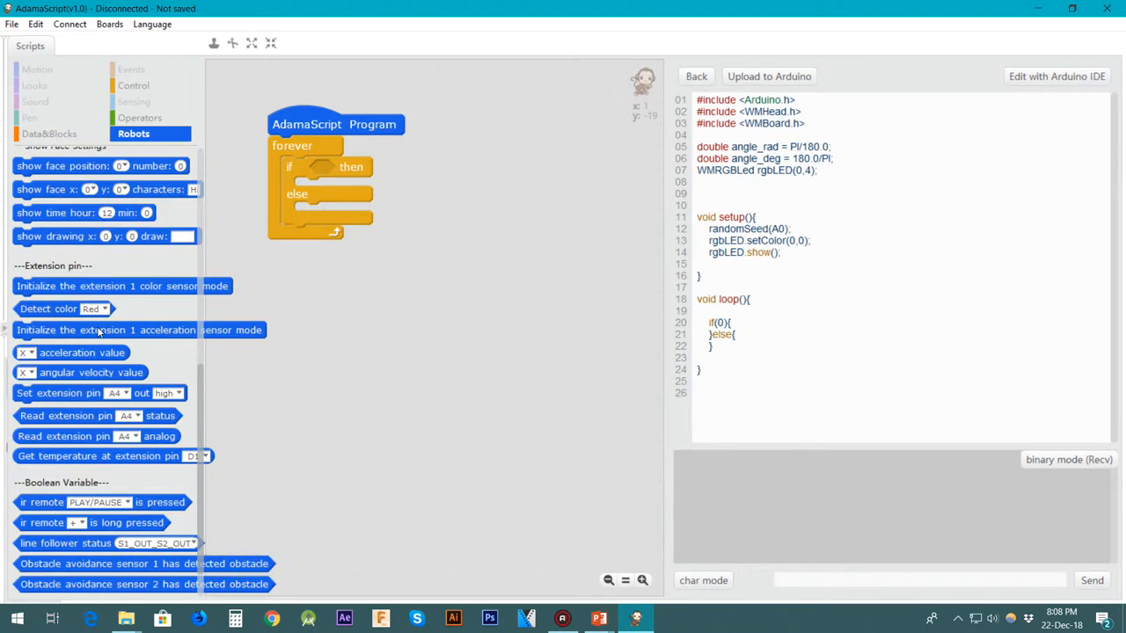
pyautogui.scroll(-3)
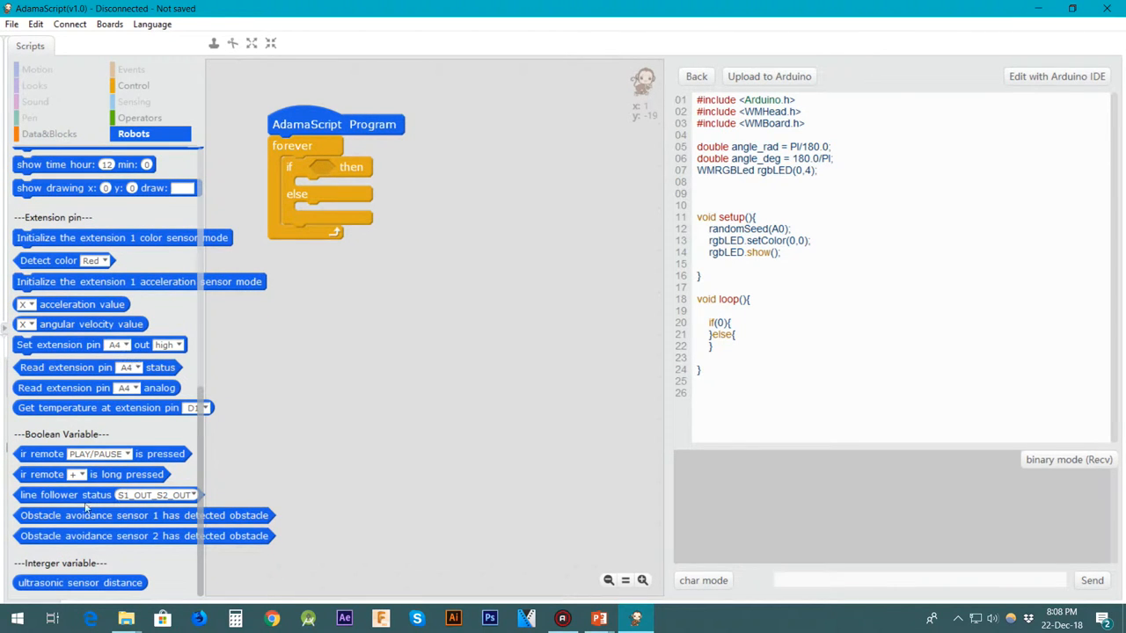
pyautogui.moveTo(28, 479)
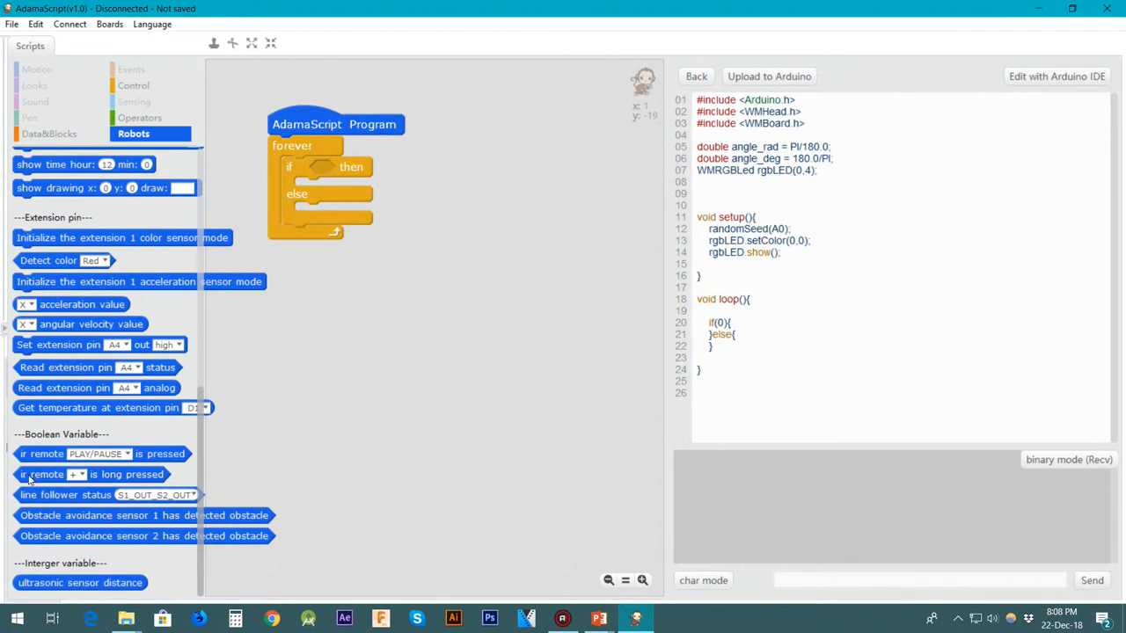
pyautogui.moveTo(130, 475)
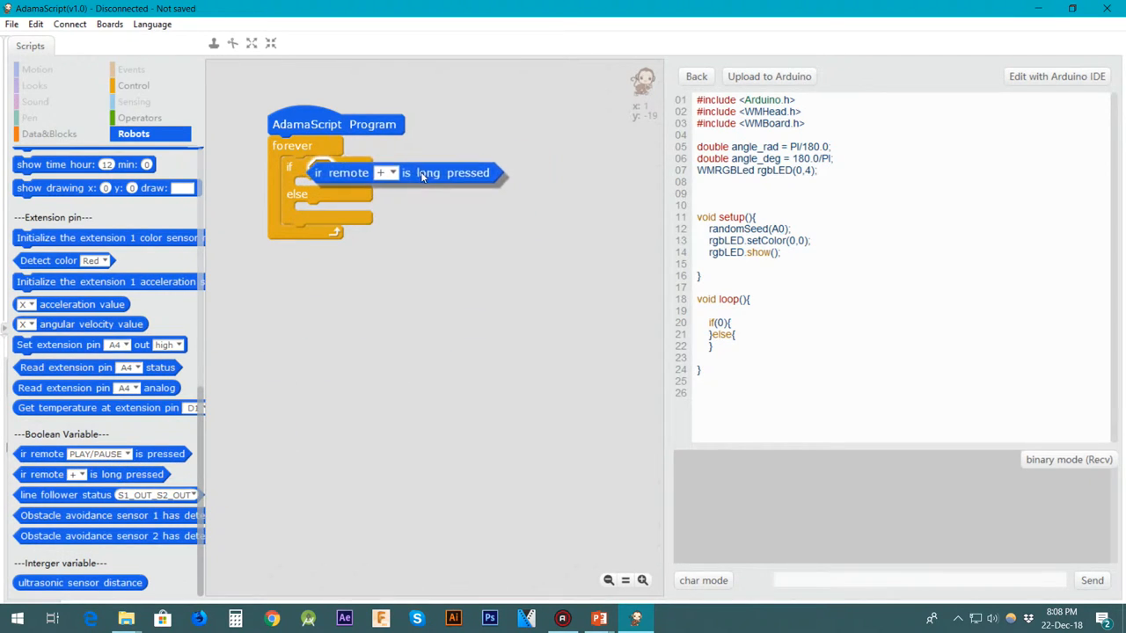
pyautogui.click(387, 169)
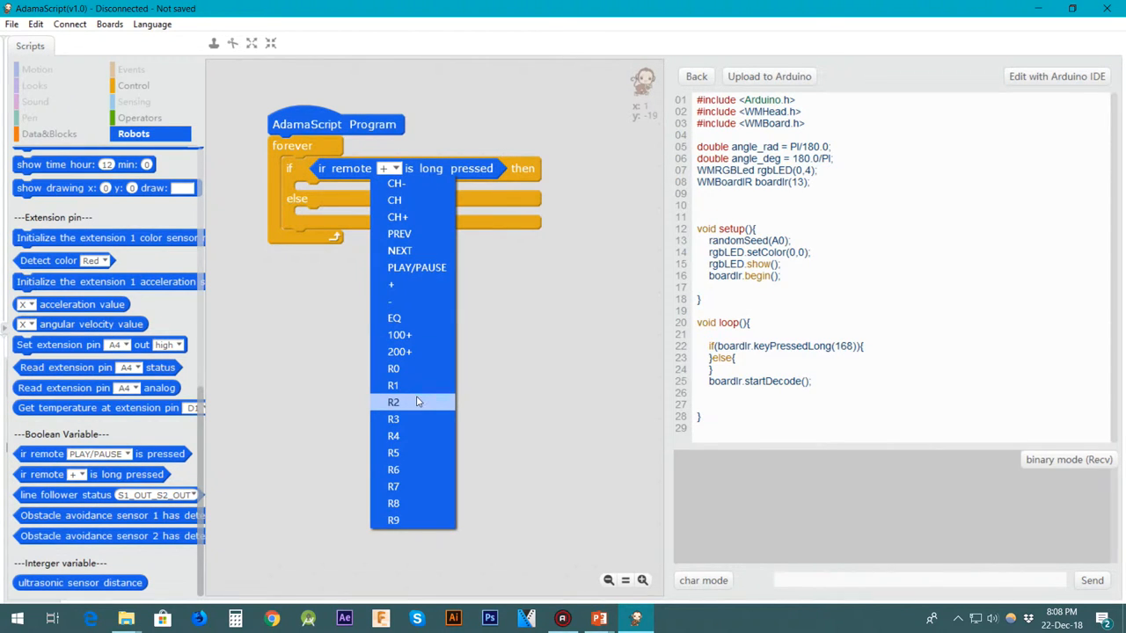
pyautogui.click(395, 401)
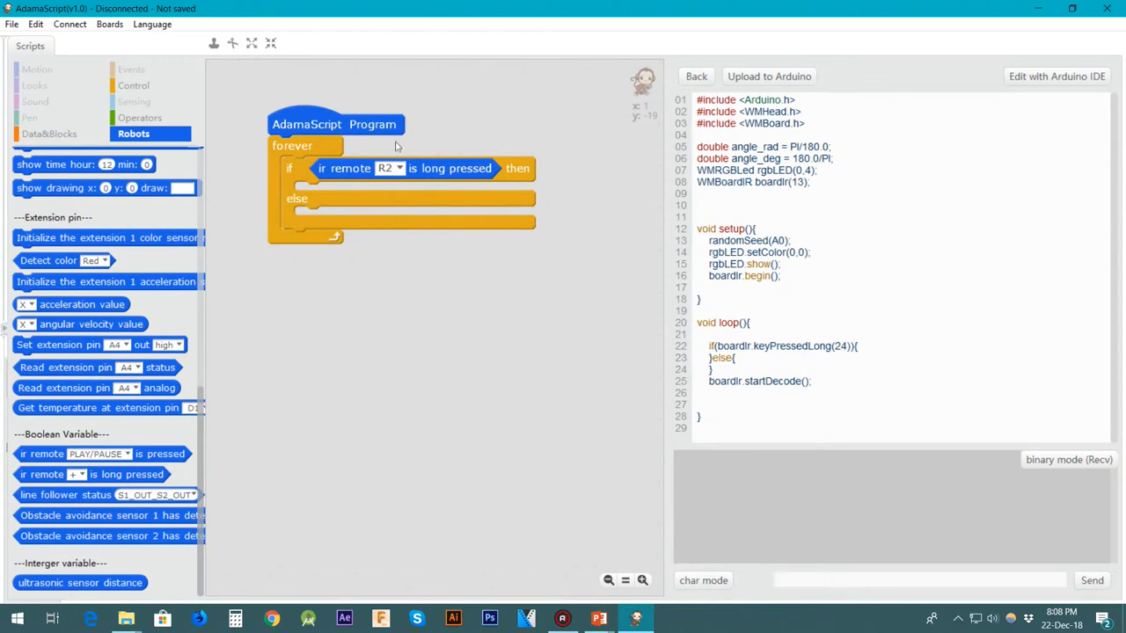
pyautogui.scroll(3)
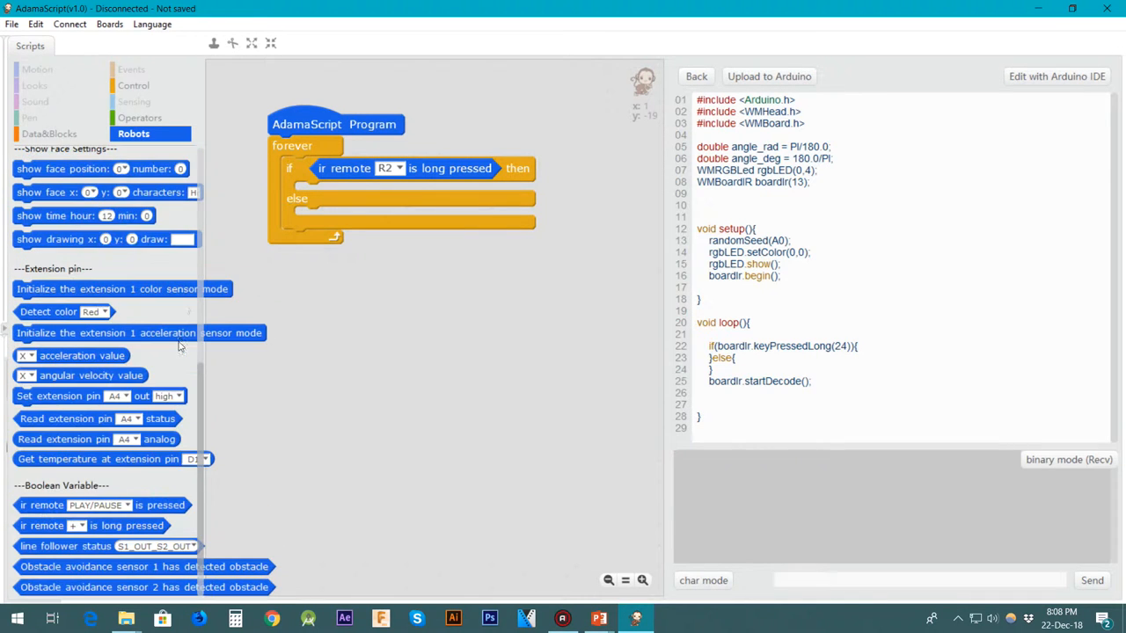
pyautogui.scroll(3)
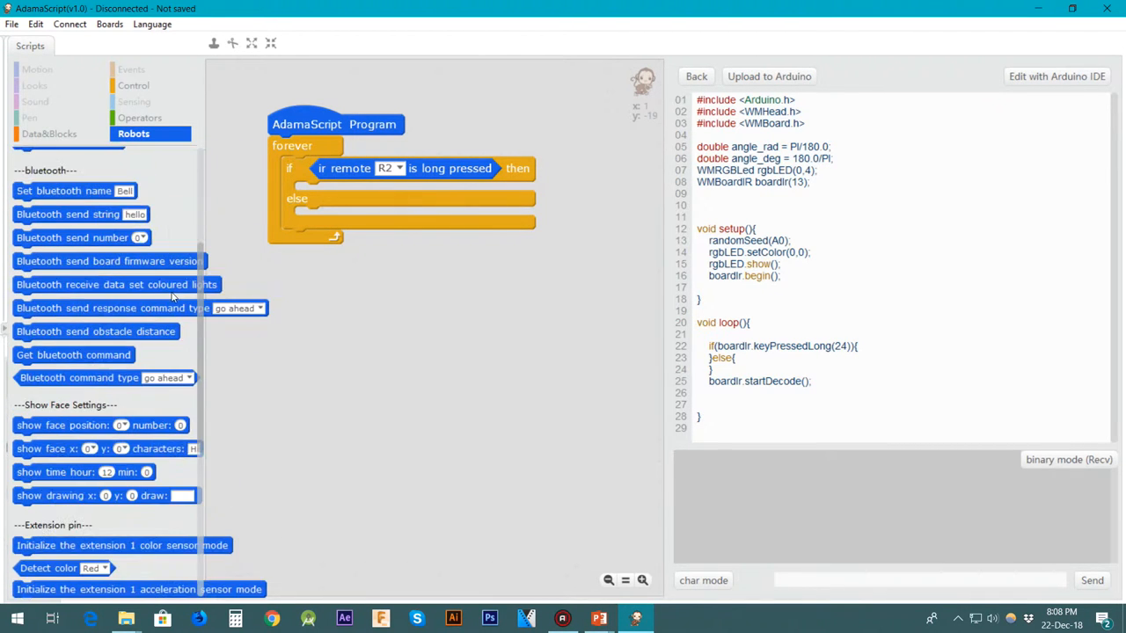
pyautogui.scroll(3)
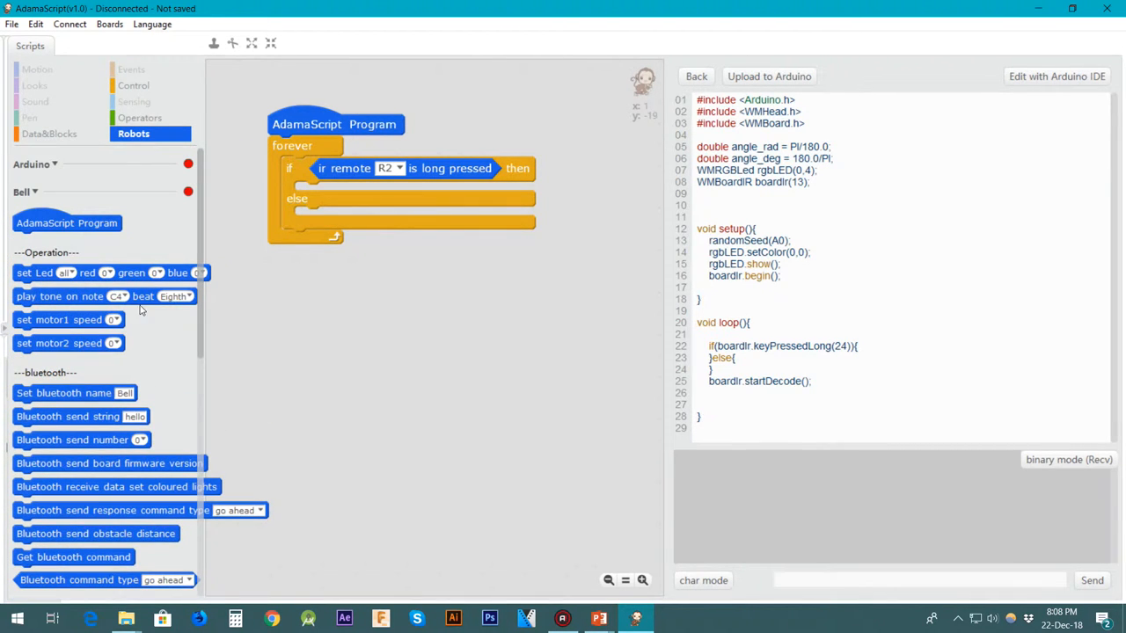
# In the R2 branch, set the motor speed block to 50.
pyautogui.moveTo(69, 321); pyautogui.dragTo(273, 278)
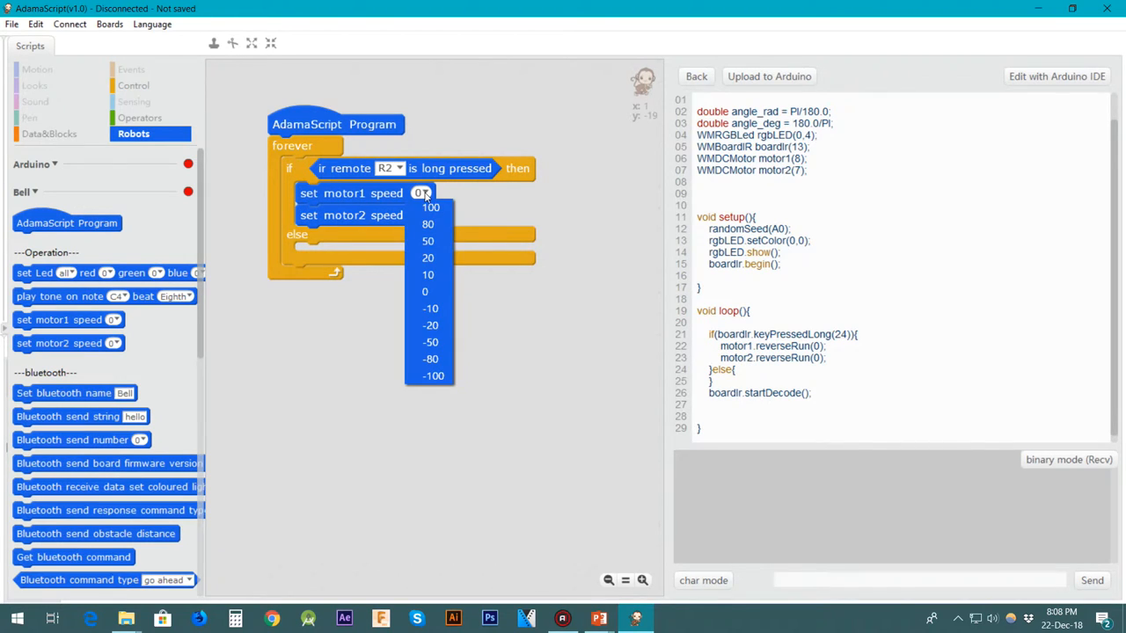
pyautogui.moveTo(428, 274)
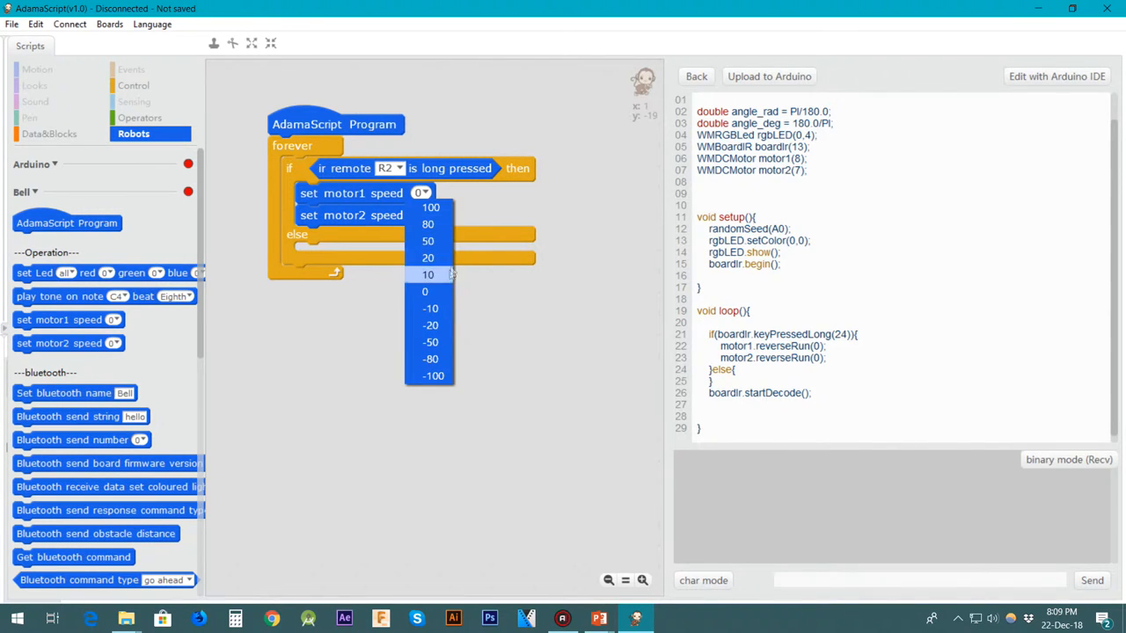
pyautogui.click(428, 239)
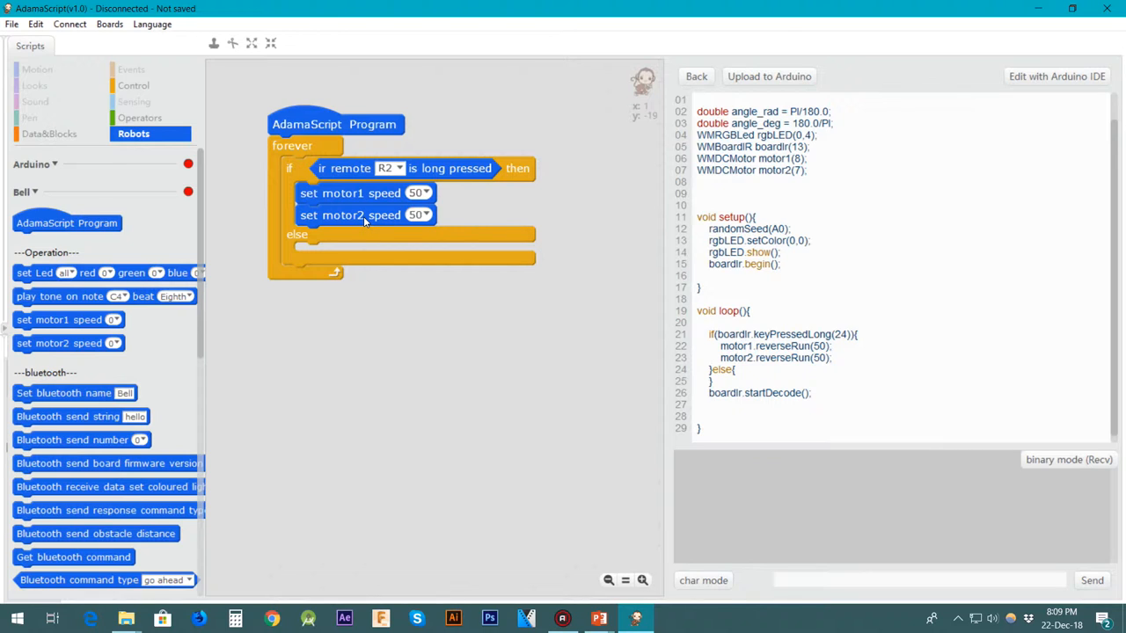
pyautogui.moveTo(295, 252)
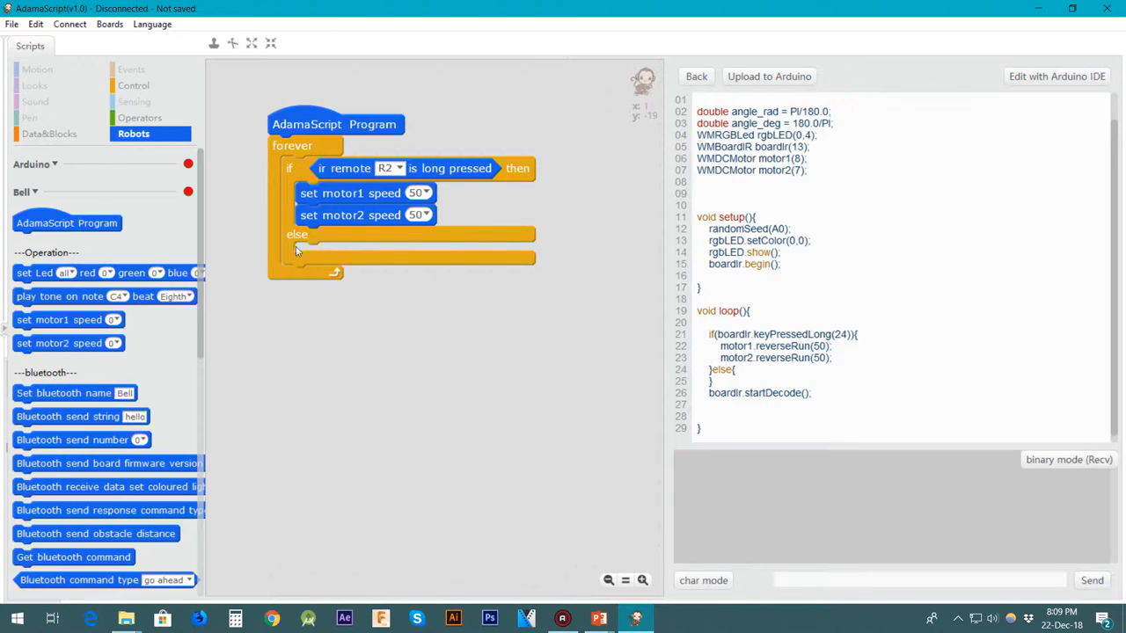
pyautogui.click(134, 84)
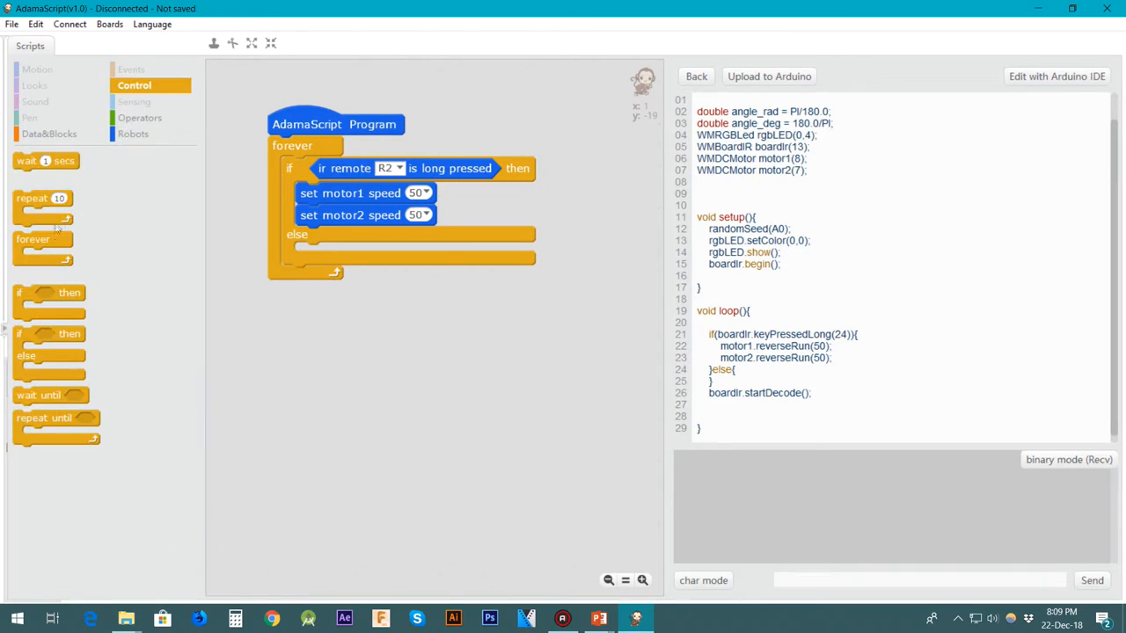
pyautogui.moveTo(26, 308)
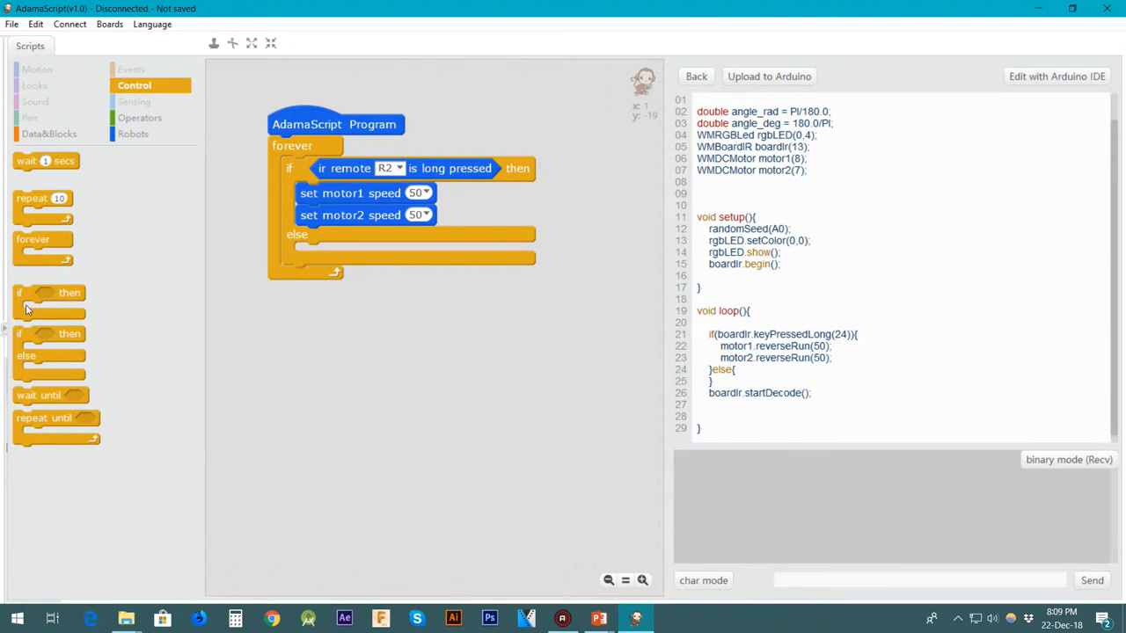
pyautogui.moveTo(34, 338)
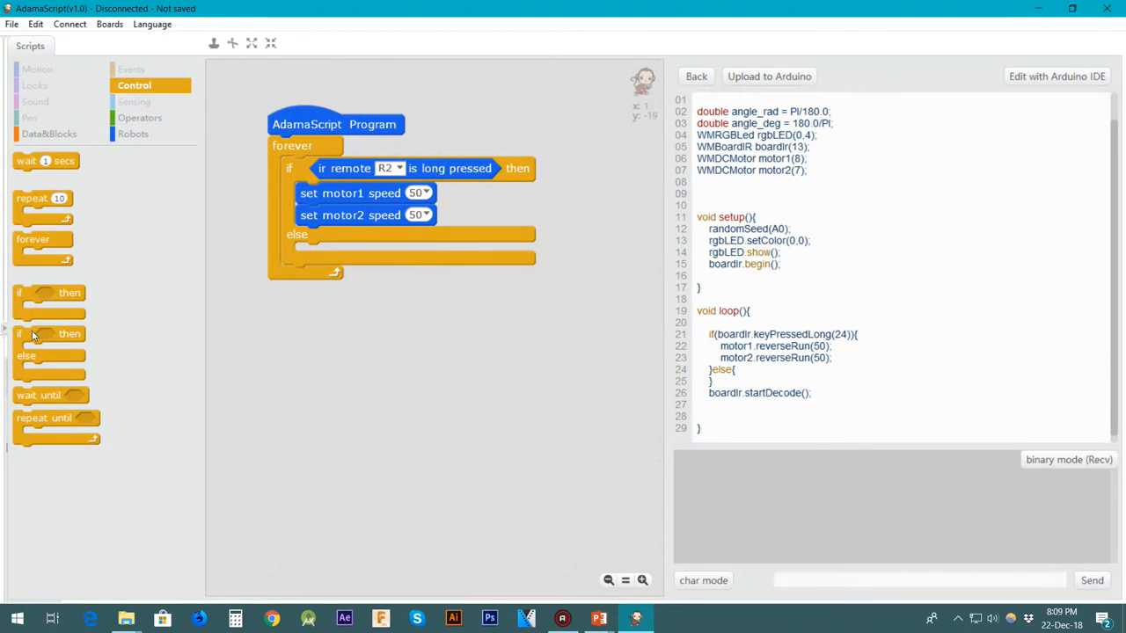
# Nest an if-else in the else branch that checks IR remote R4 is long pressed.
pyautogui.moveTo(49, 343); pyautogui.dragTo(351, 255)
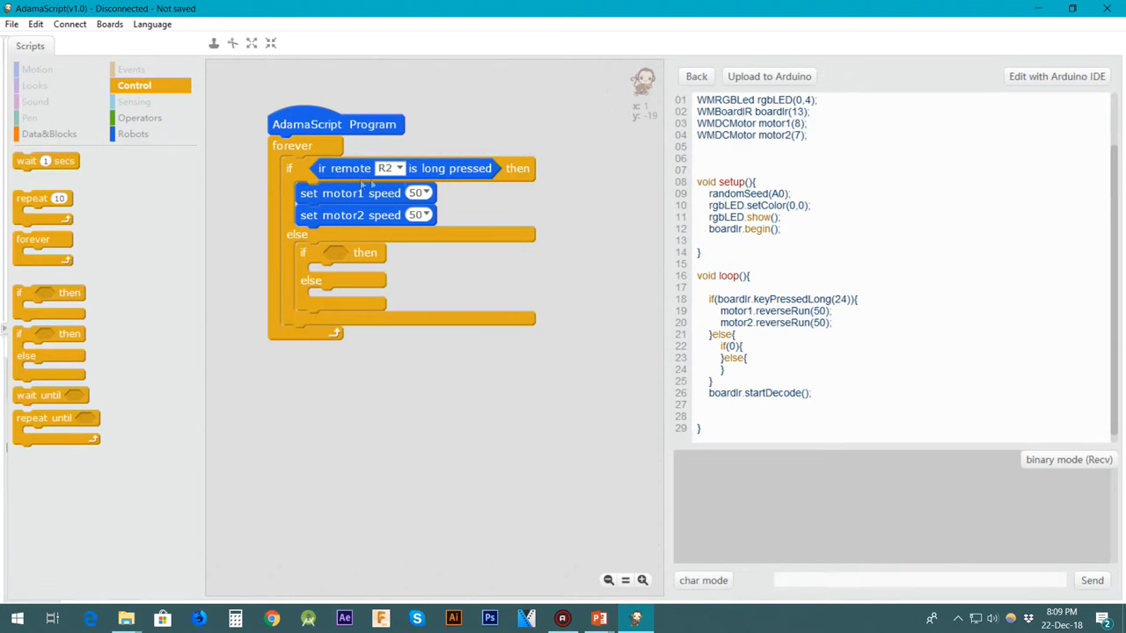
pyautogui.moveTo(295, 256)
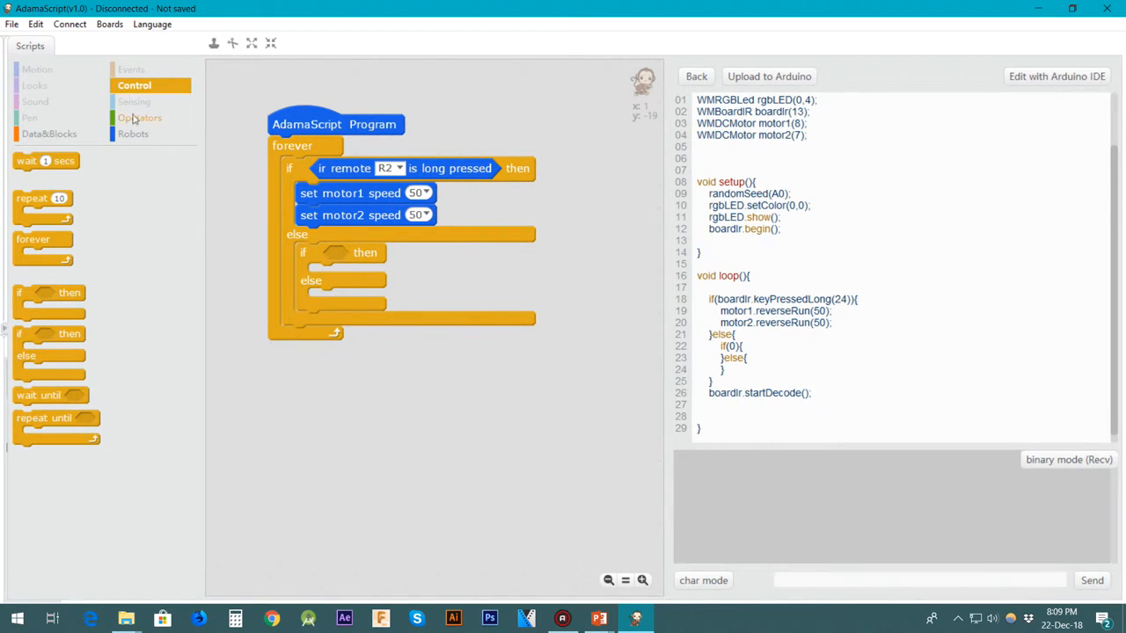
pyautogui.click(134, 133)
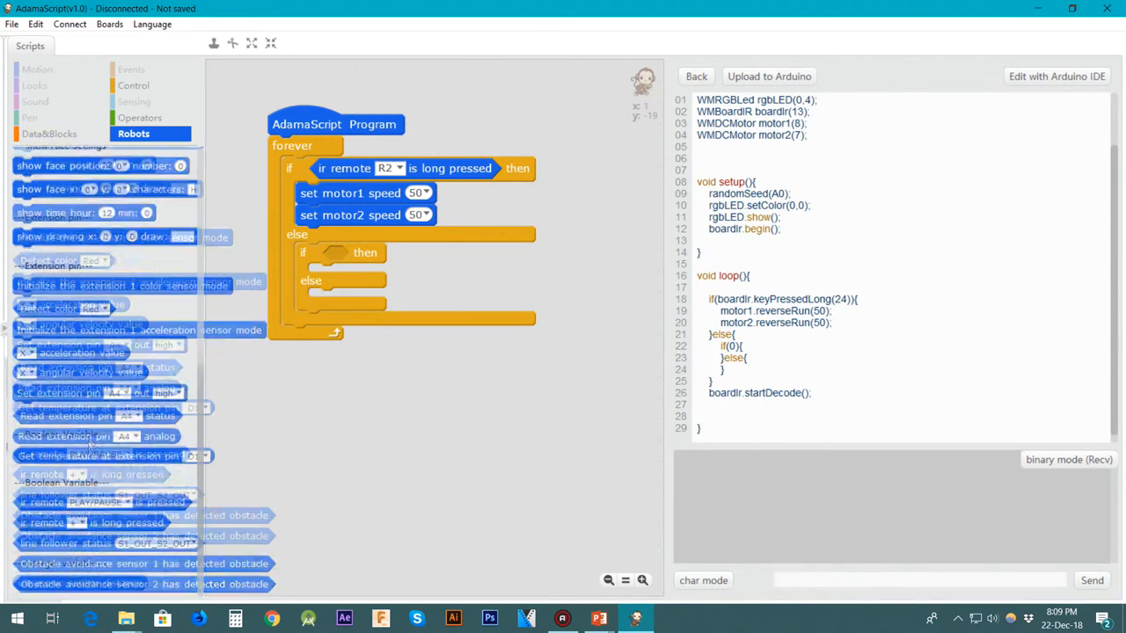
pyautogui.scroll(-3)
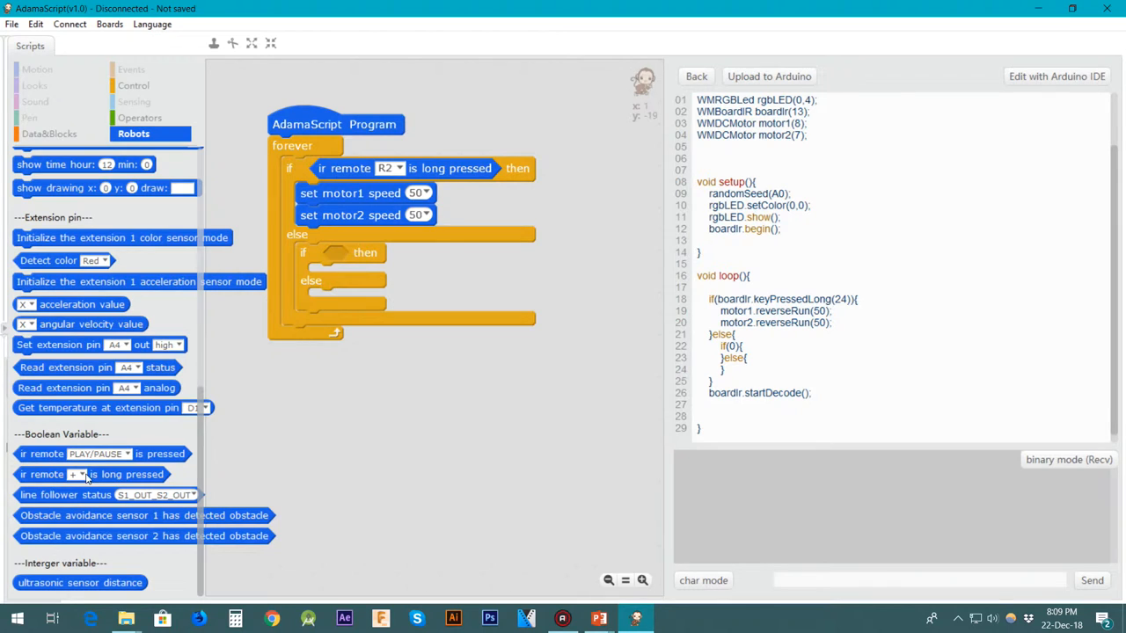
pyautogui.click(73, 475)
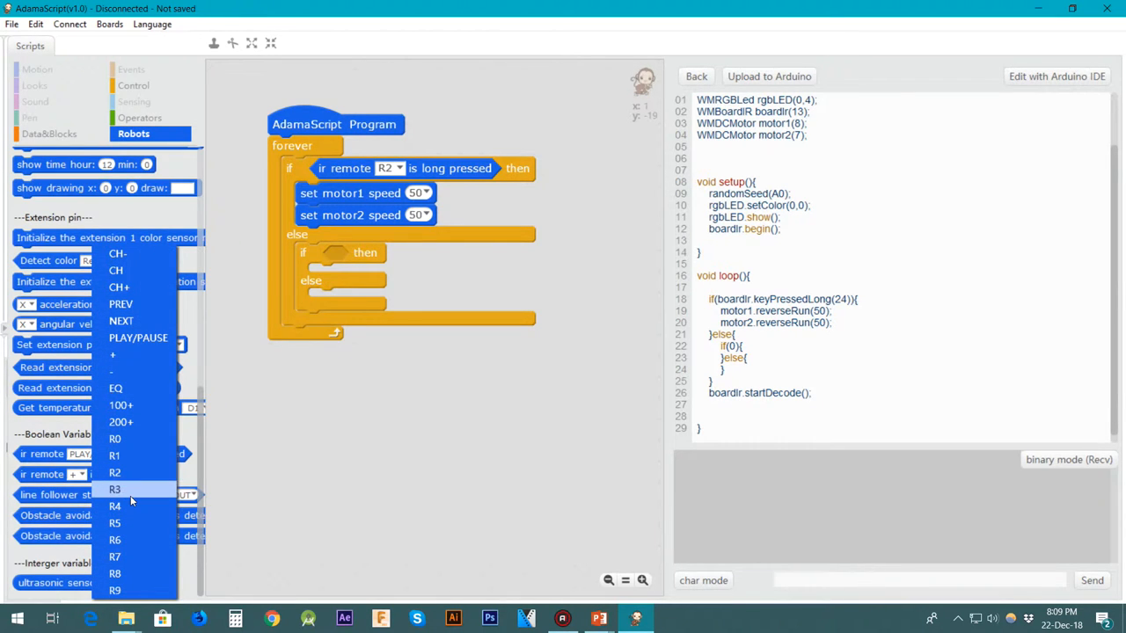
pyautogui.moveTo(127, 505)
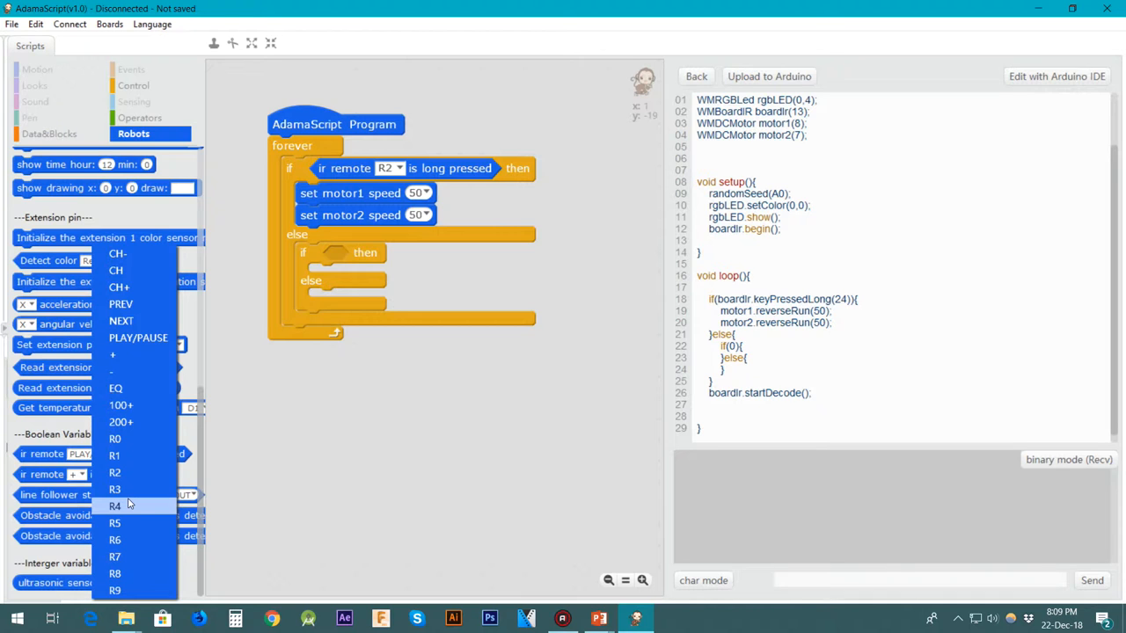
pyautogui.click(115, 507)
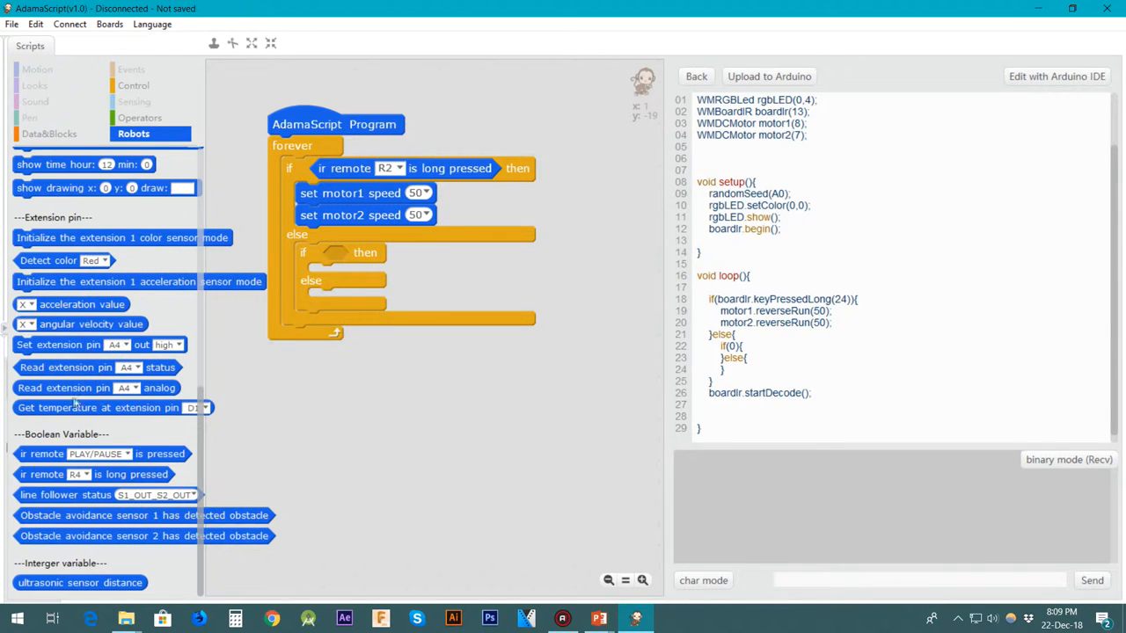
pyautogui.moveTo(36, 478)
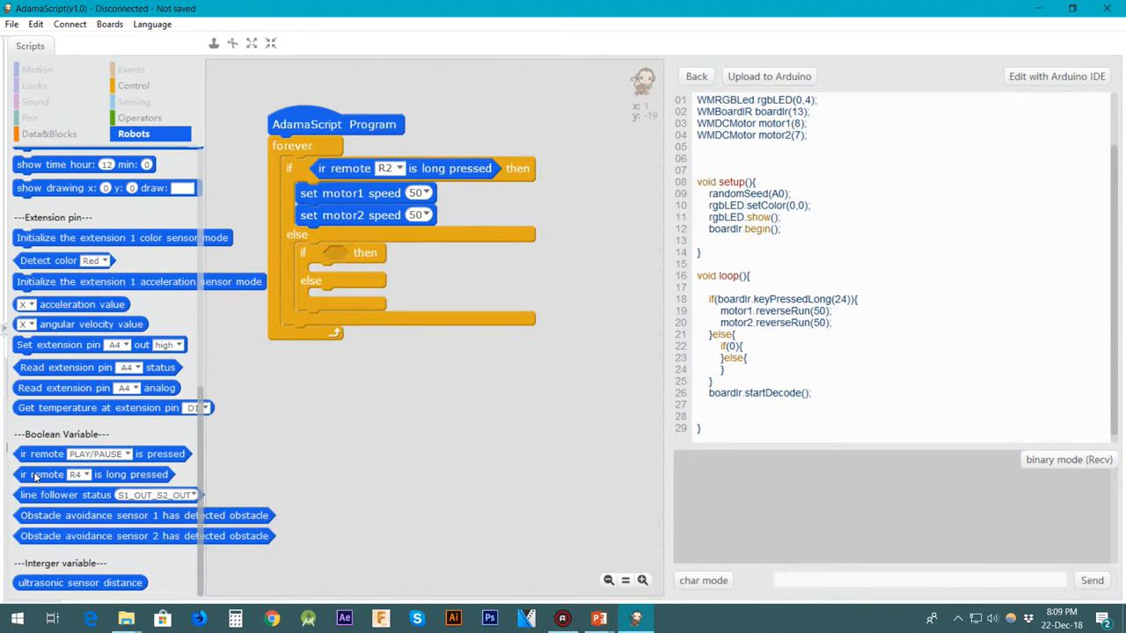
pyautogui.moveTo(91, 475); pyautogui.dragTo(314, 415)
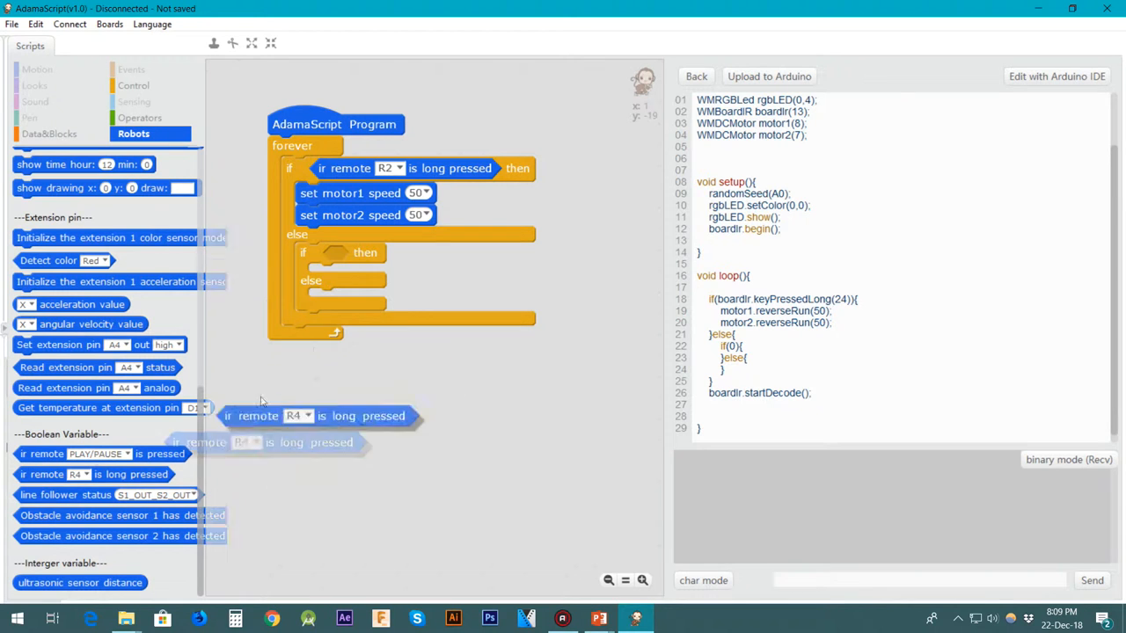
pyautogui.moveTo(317, 416); pyautogui.dragTo(423, 253)
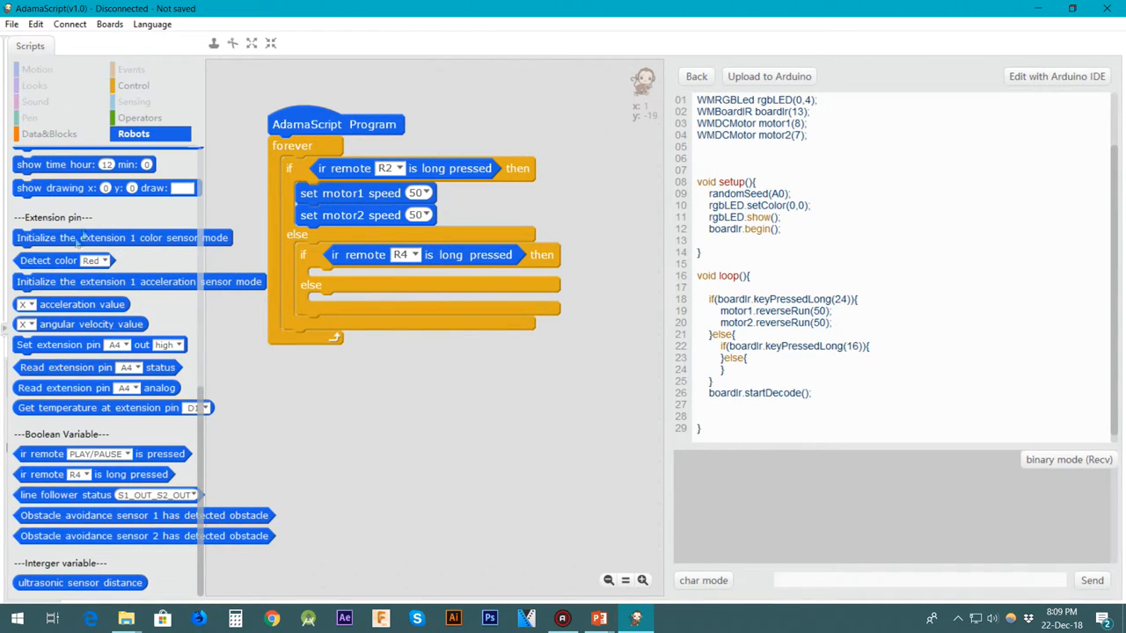
# Add a further nested if-else checking IR remote R6 is long pressed.
pyautogui.click(133, 85)
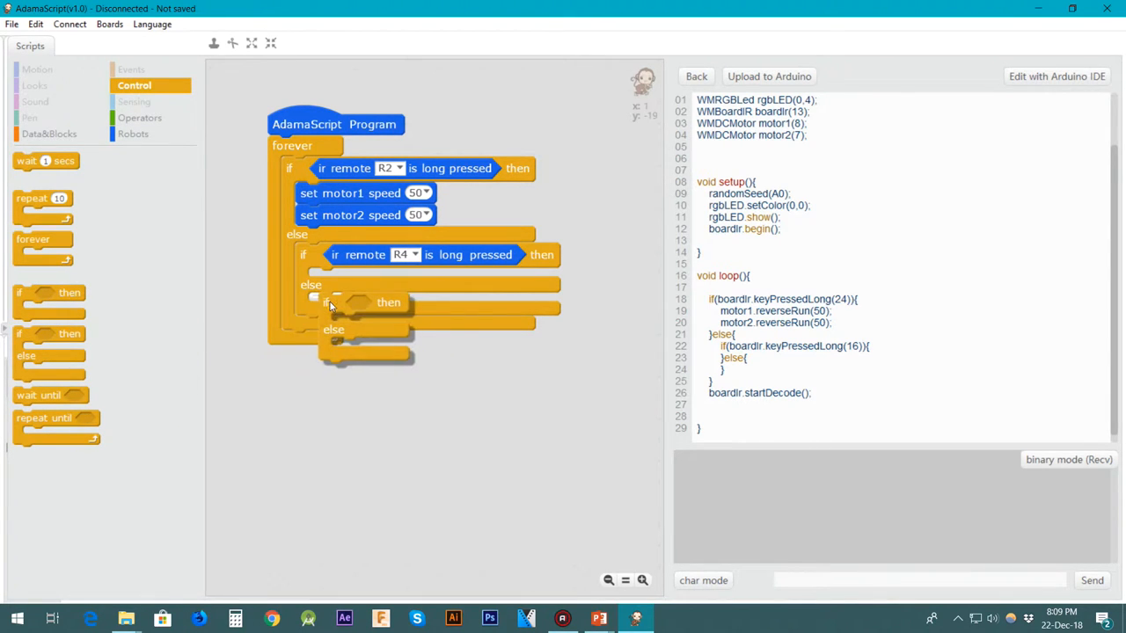
pyautogui.click(133, 134)
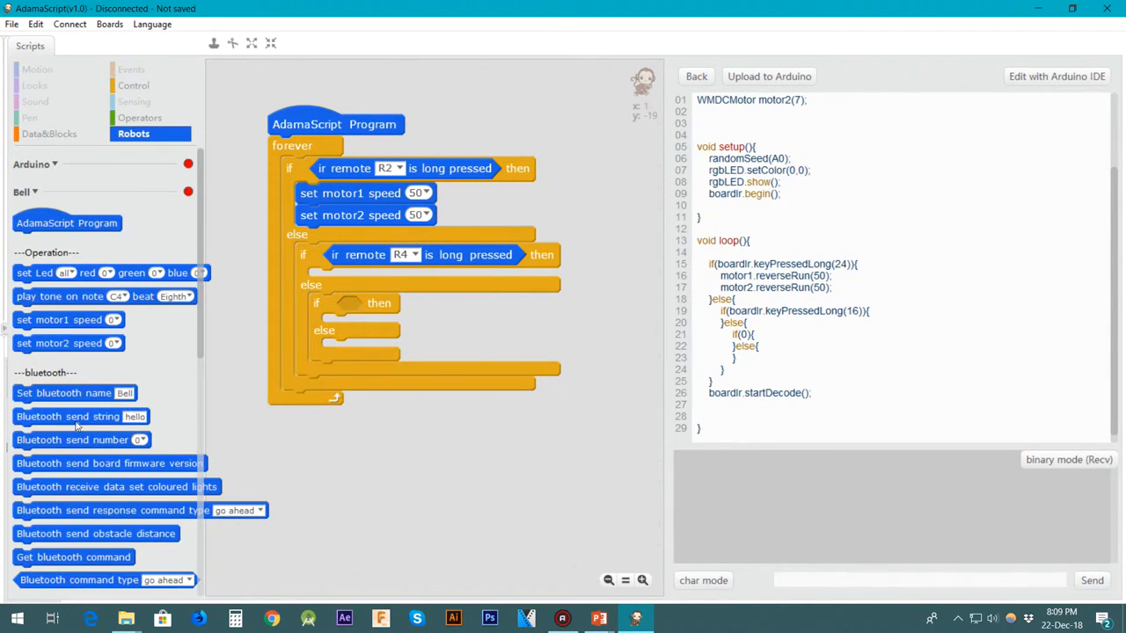
pyautogui.scroll(-3)
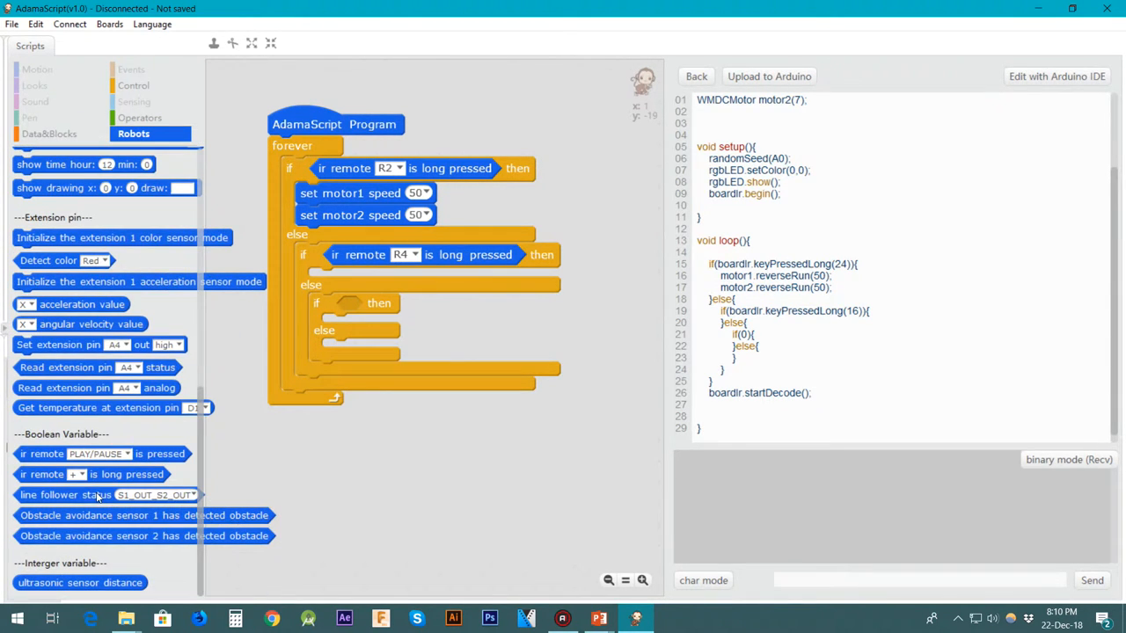
pyautogui.click(91, 454)
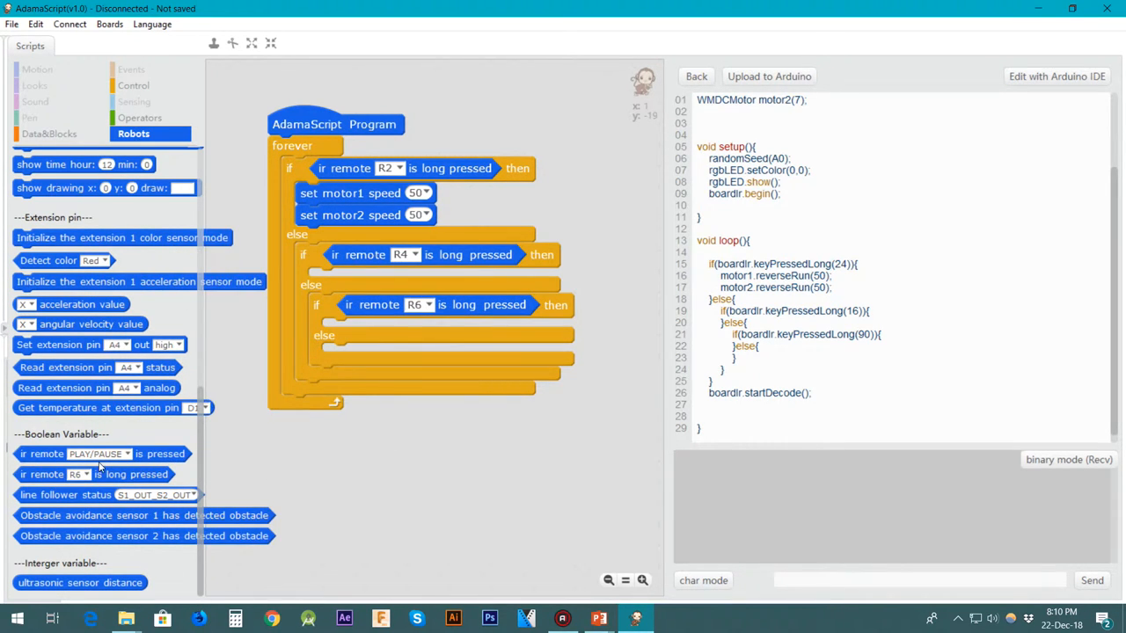
pyautogui.moveTo(93, 475); pyautogui.dragTo(423, 359)
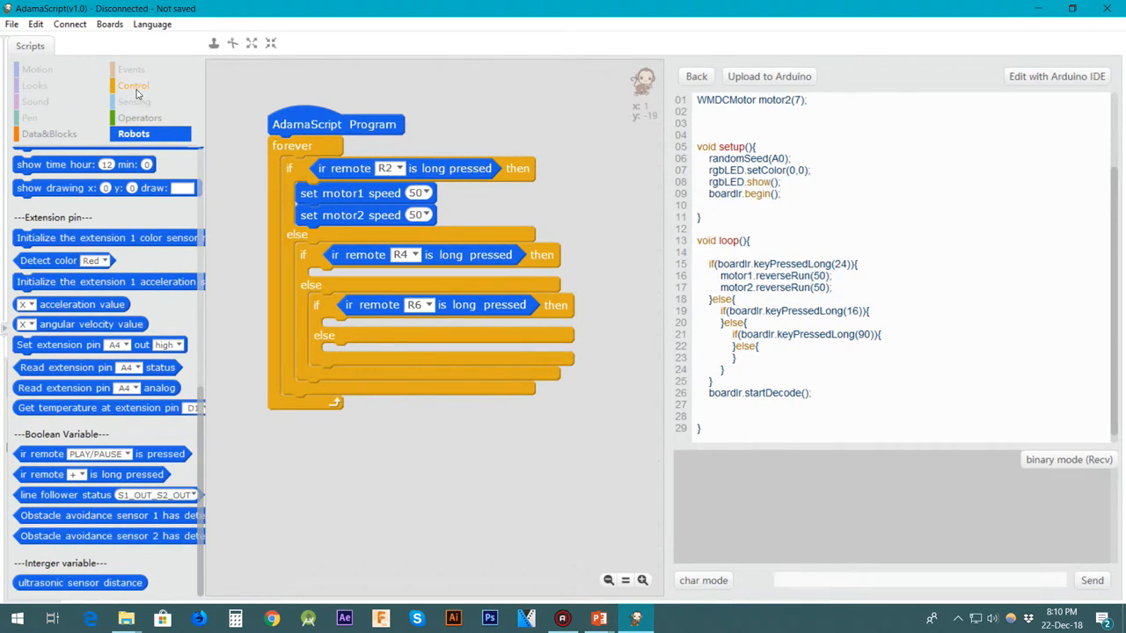
# Add the last nested if-else checking IR remote R8 is long pressed.
pyautogui.click(134, 85)
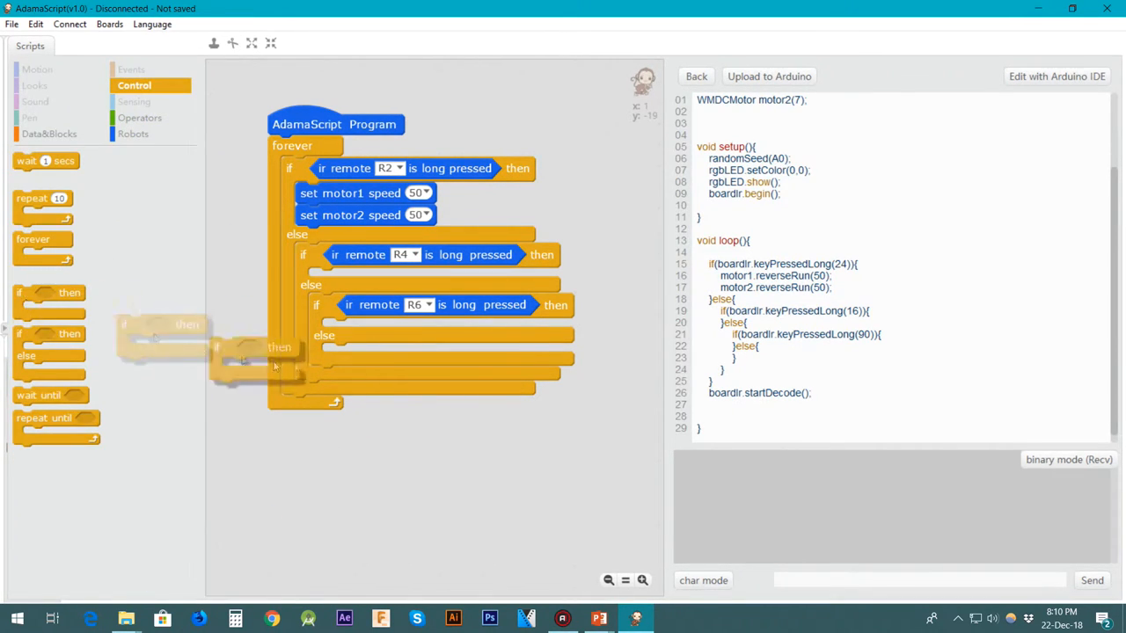
pyautogui.click(134, 134)
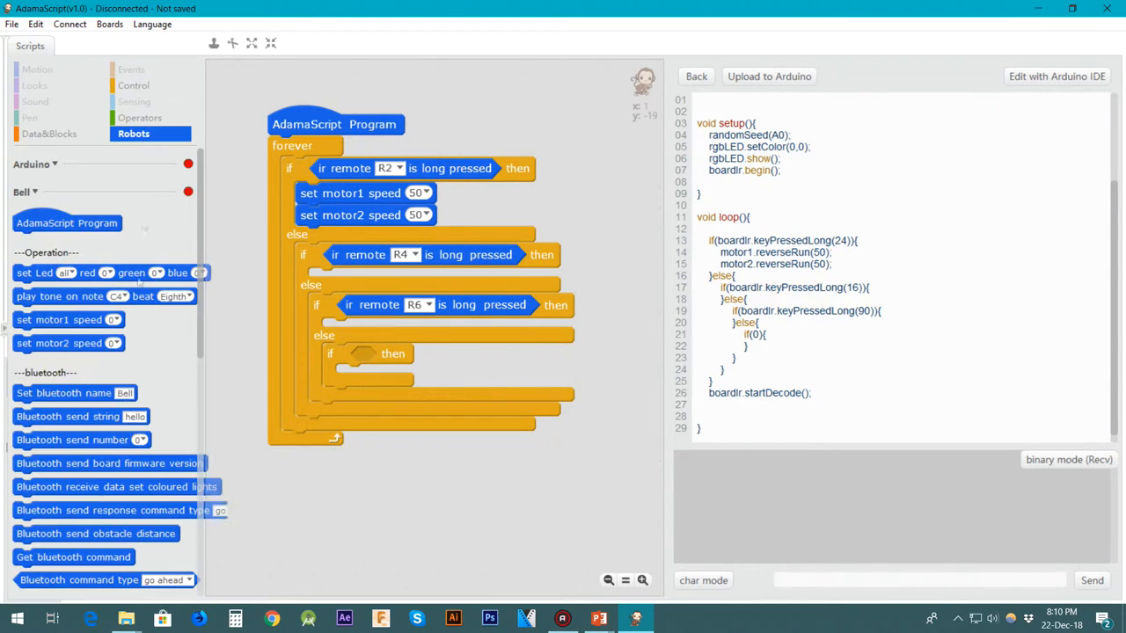
pyautogui.scroll(-3)
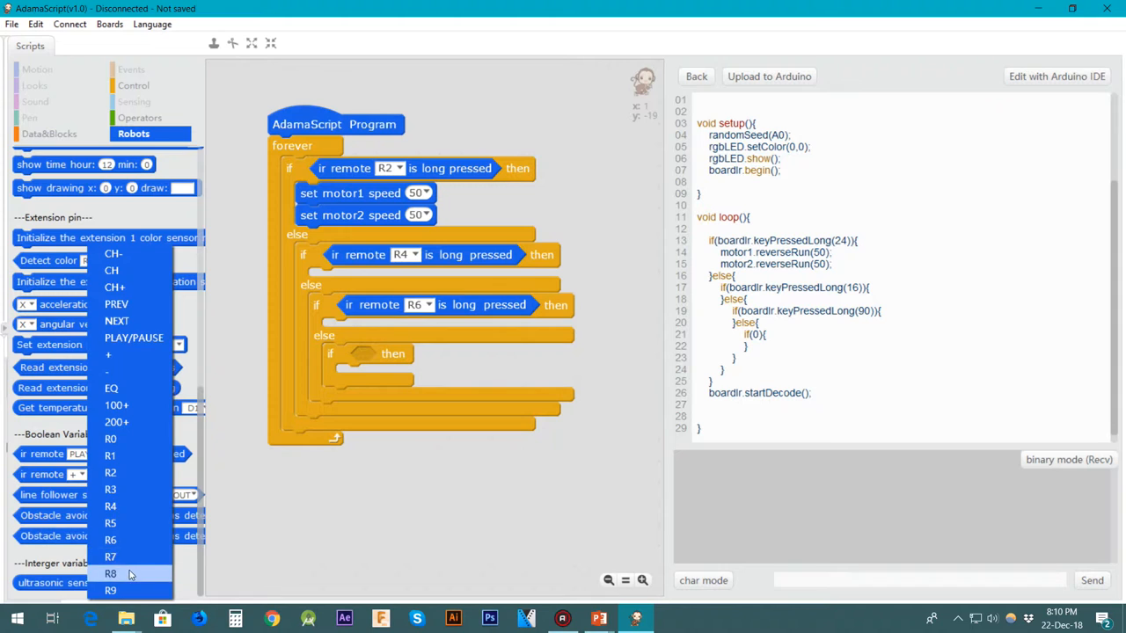
pyautogui.click(109, 574)
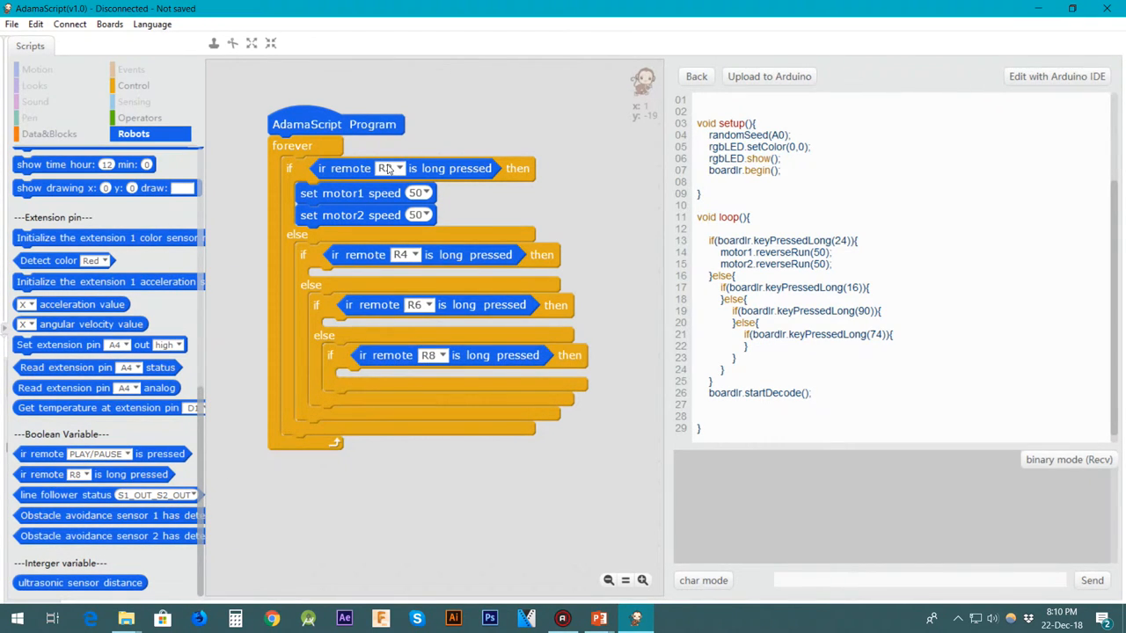
pyautogui.click(390, 169)
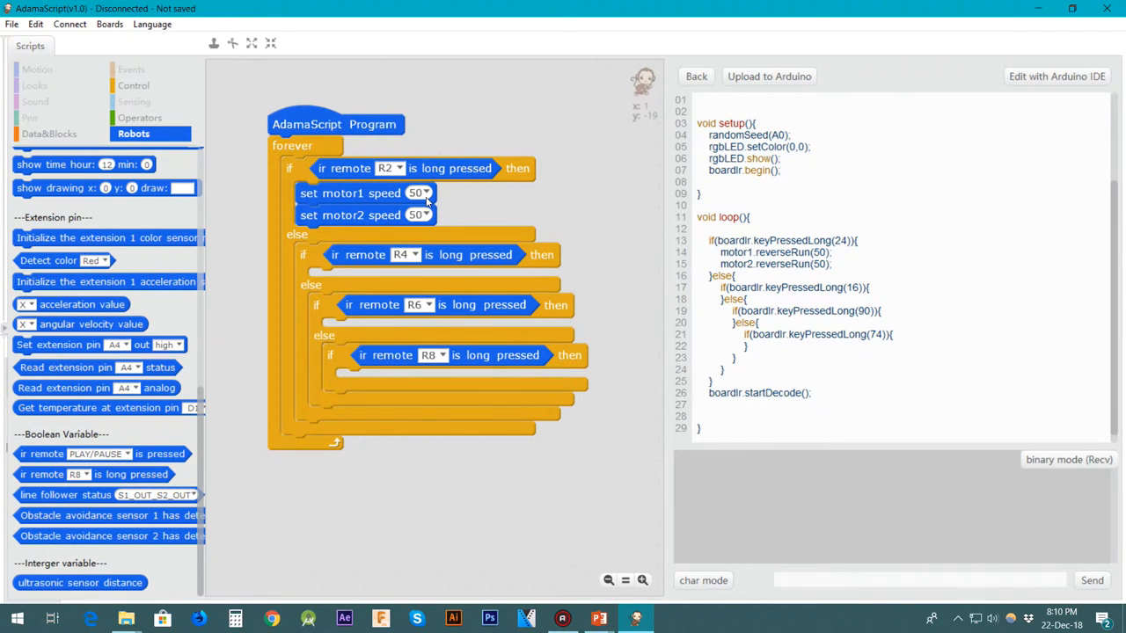
pyautogui.moveTo(432, 203)
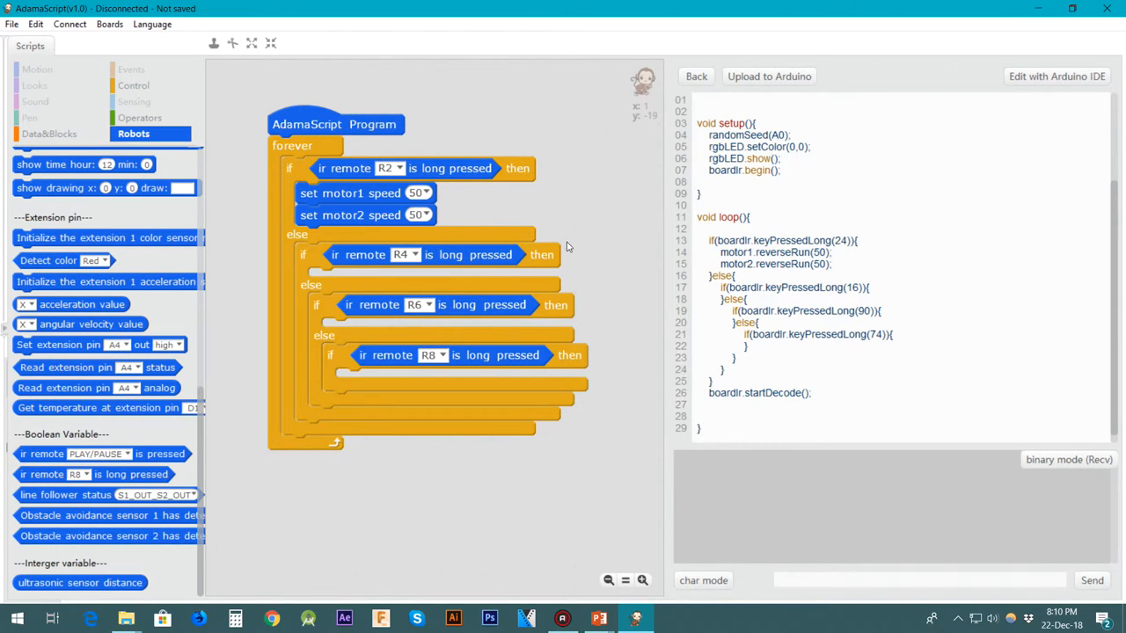
pyautogui.moveTo(468, 306)
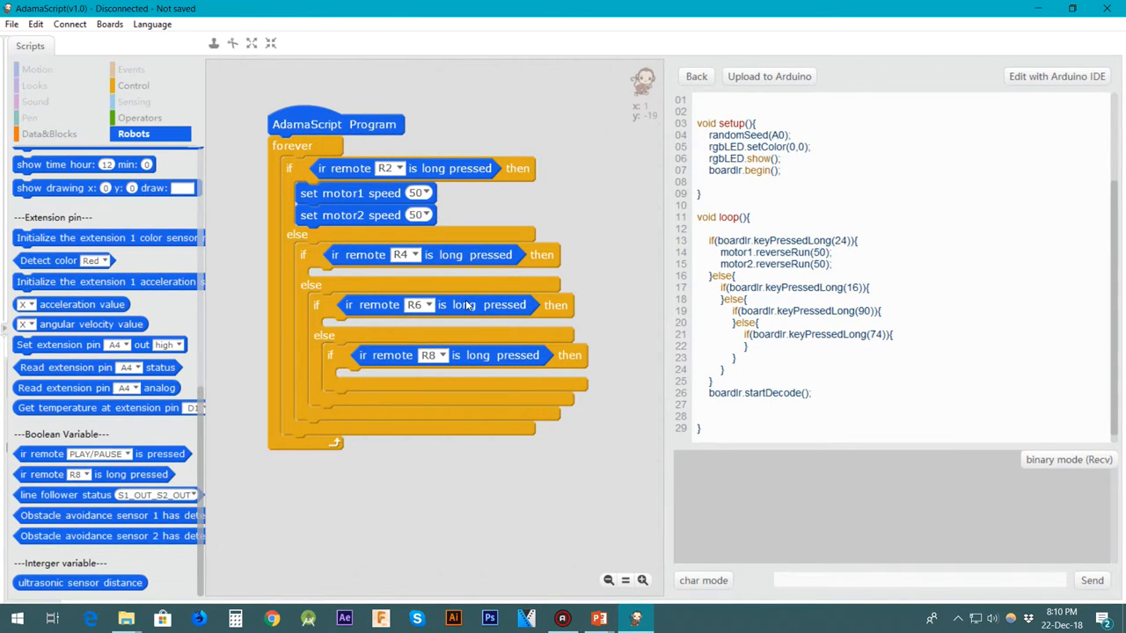
pyautogui.moveTo(438, 389)
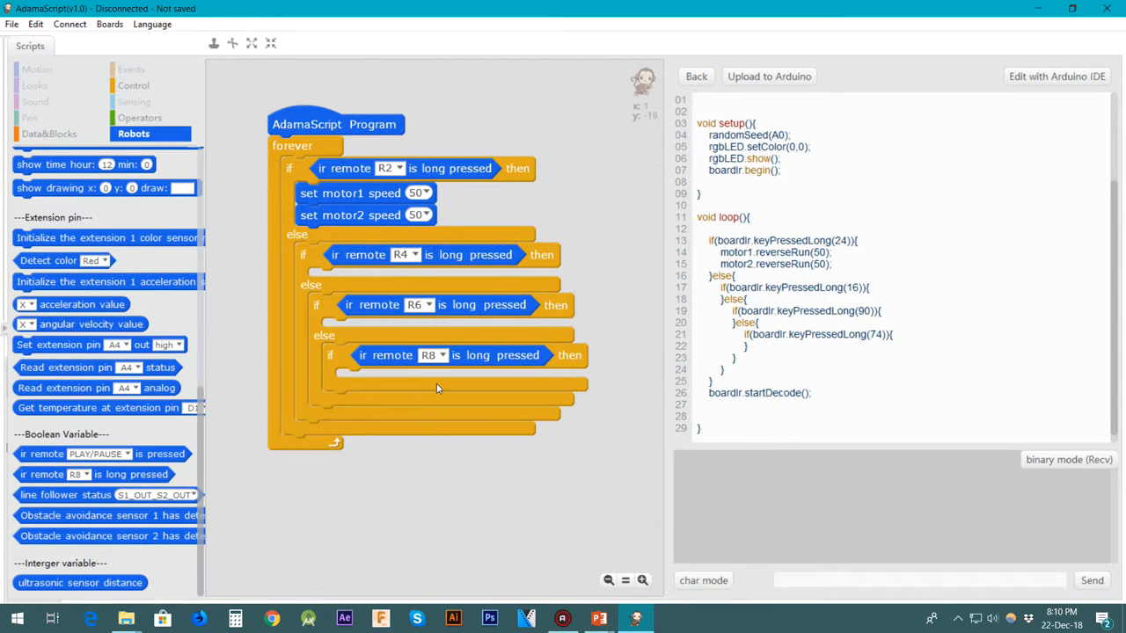
# Duplicate the motor speed pair into the R8 branch with both motors at -50, then duplicate again for R4.
pyautogui.rightClick(366, 192)
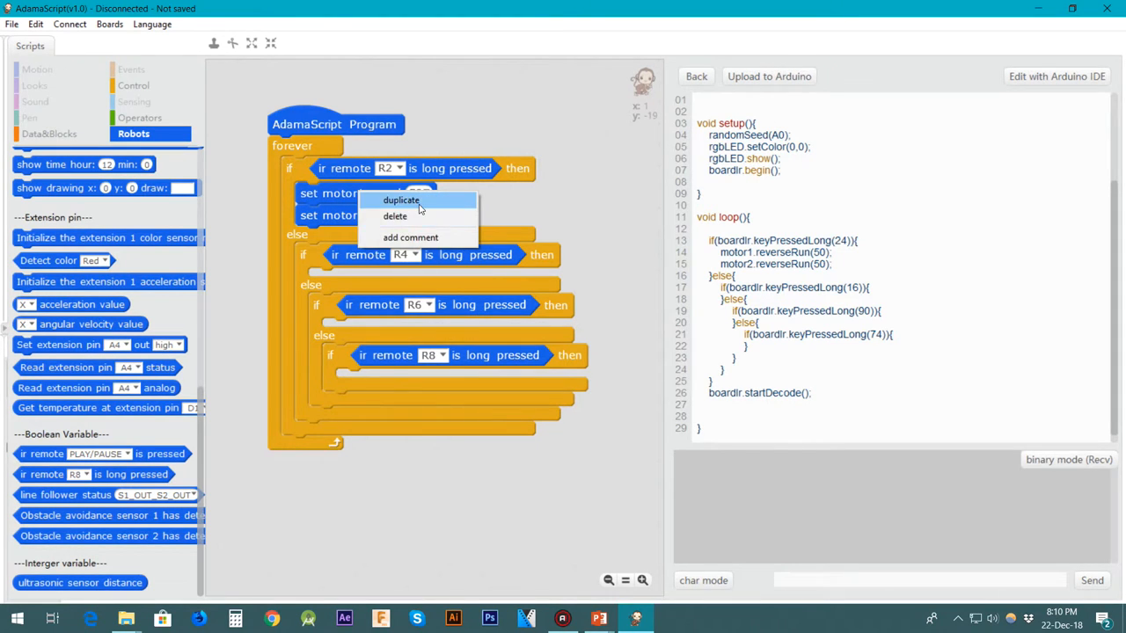
pyautogui.click(401, 201)
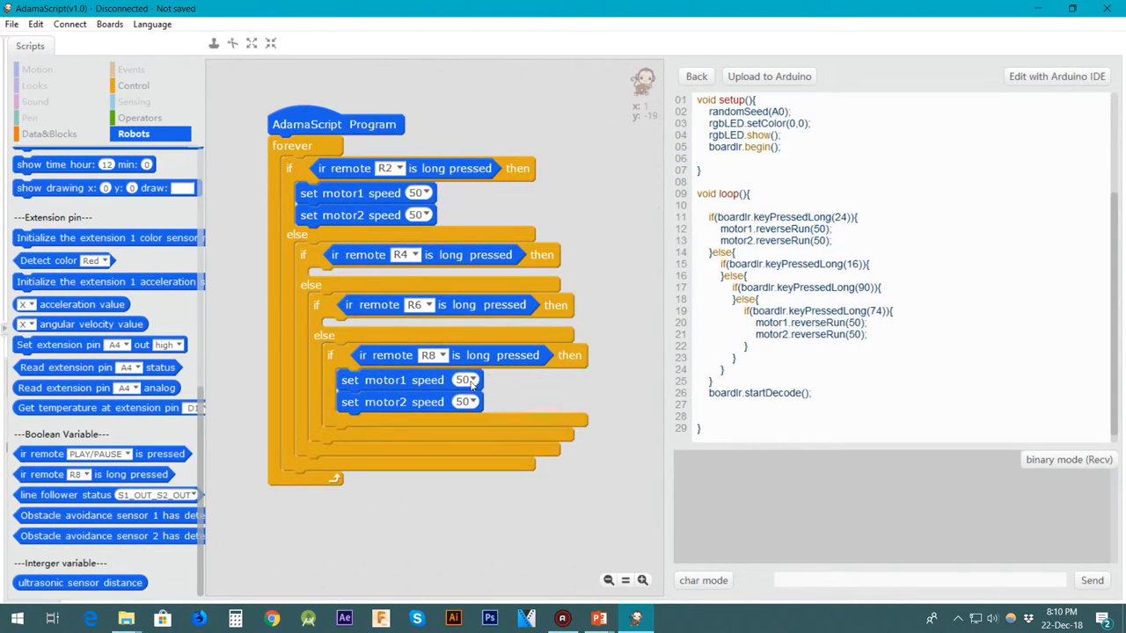
pyautogui.click(464, 380)
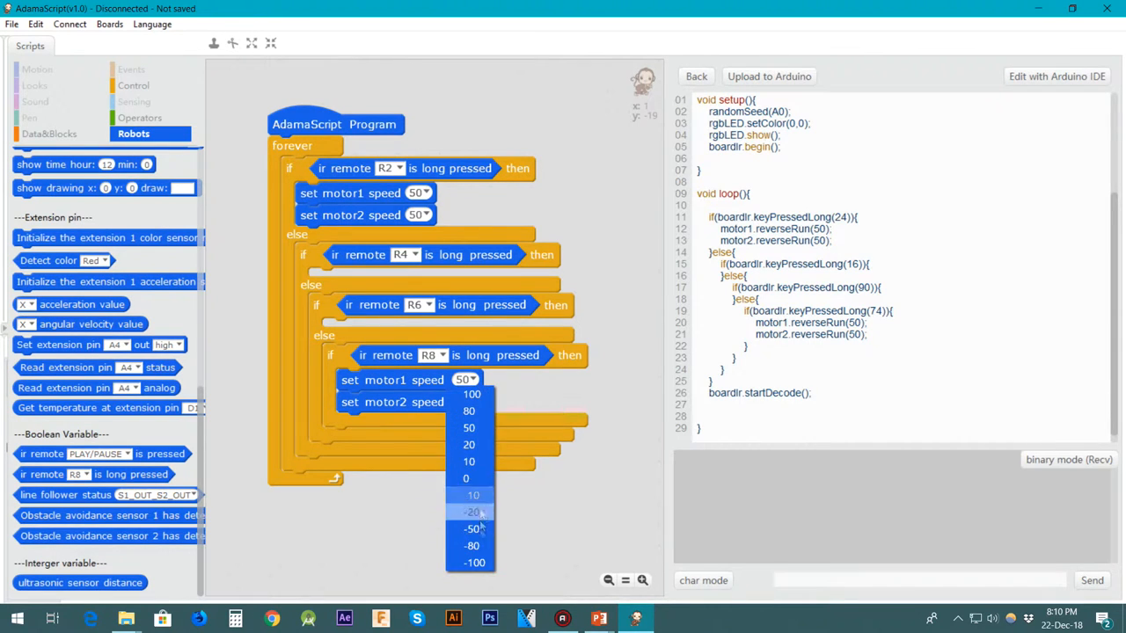
pyautogui.click(471, 528)
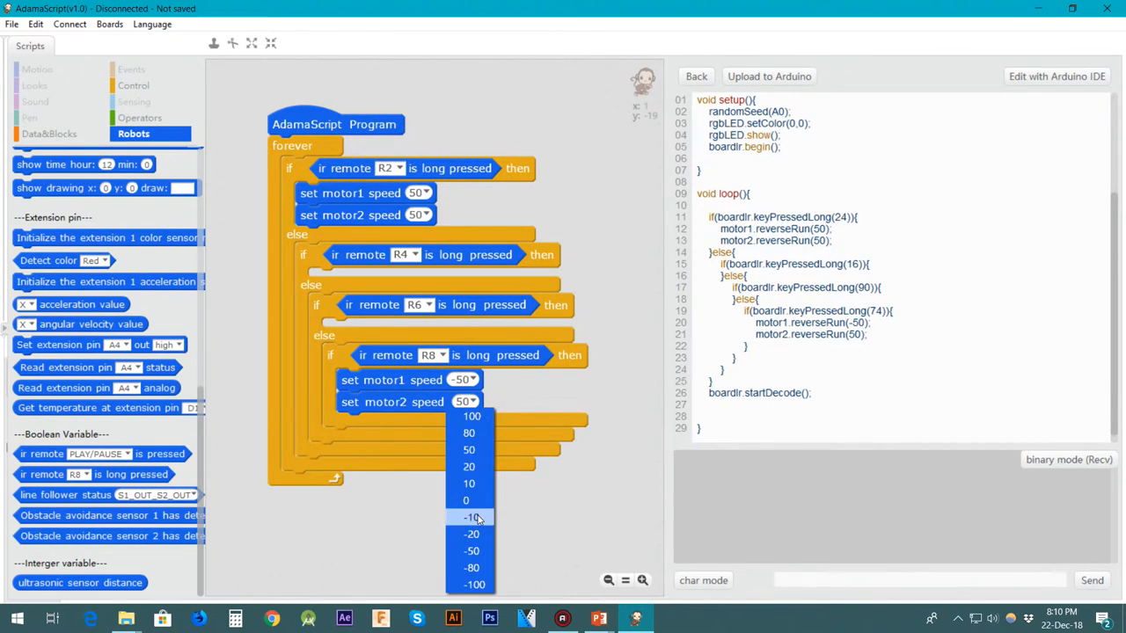
pyautogui.click(472, 551)
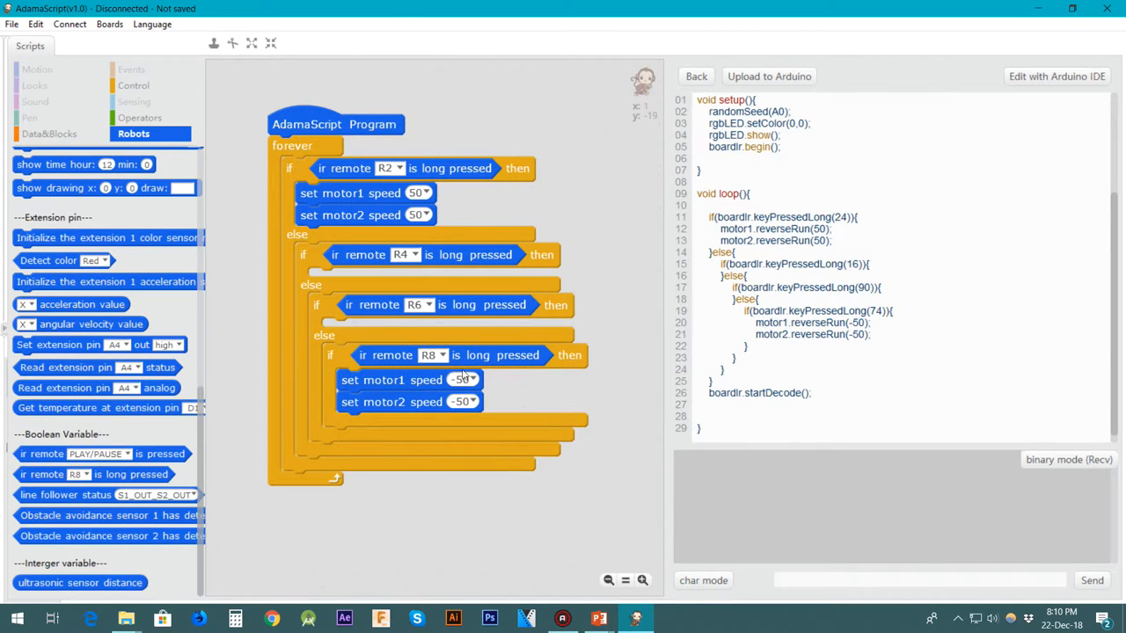
pyautogui.rightClick(366, 192)
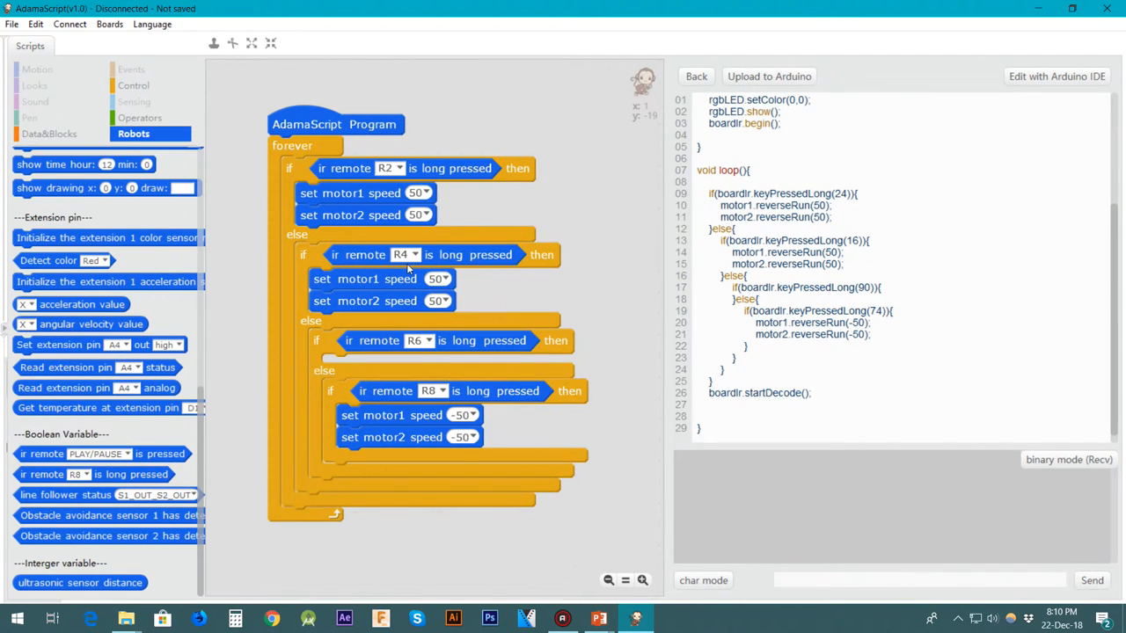
pyautogui.moveTo(451, 300)
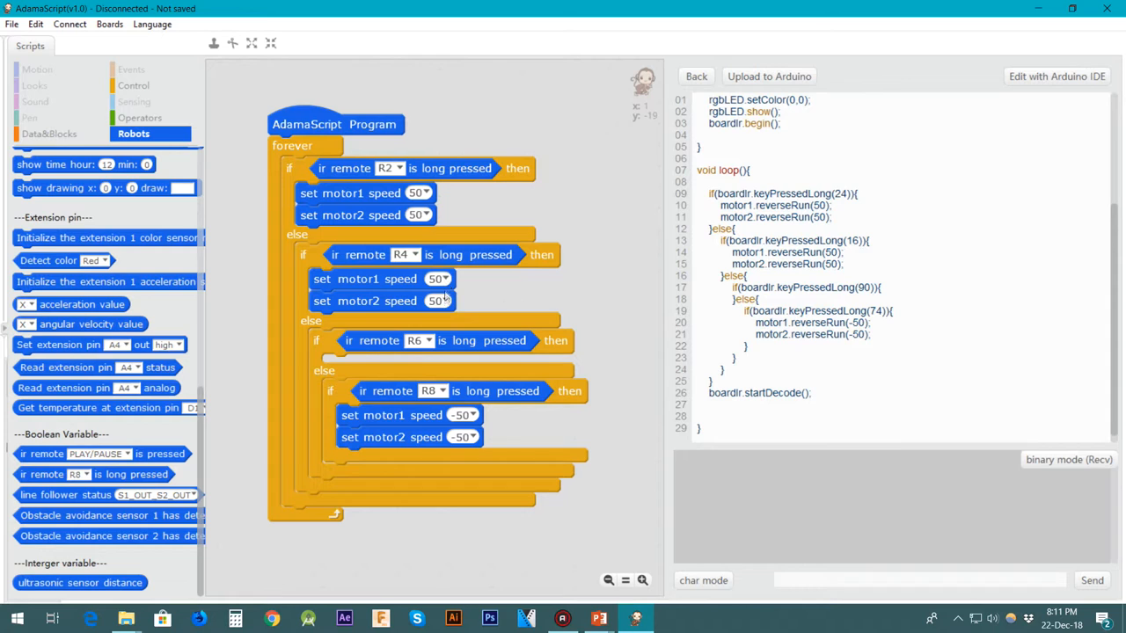
# Set motor1 in the R4 branch to speed 10, leaving motor2 at 50.
pyautogui.click(436, 278)
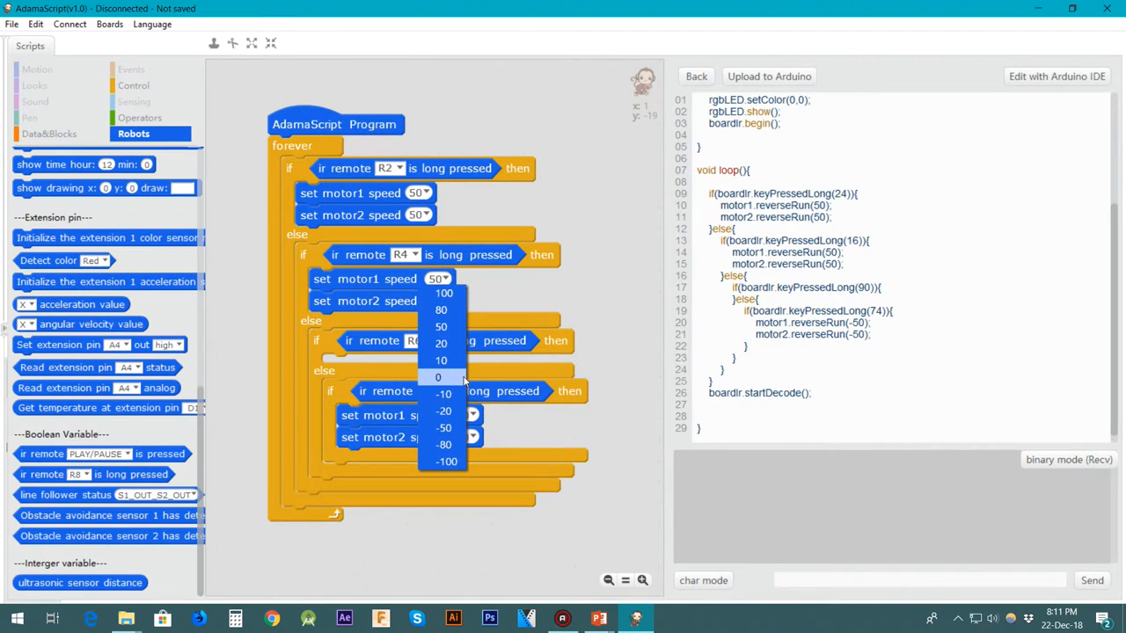
pyautogui.moveTo(443, 394)
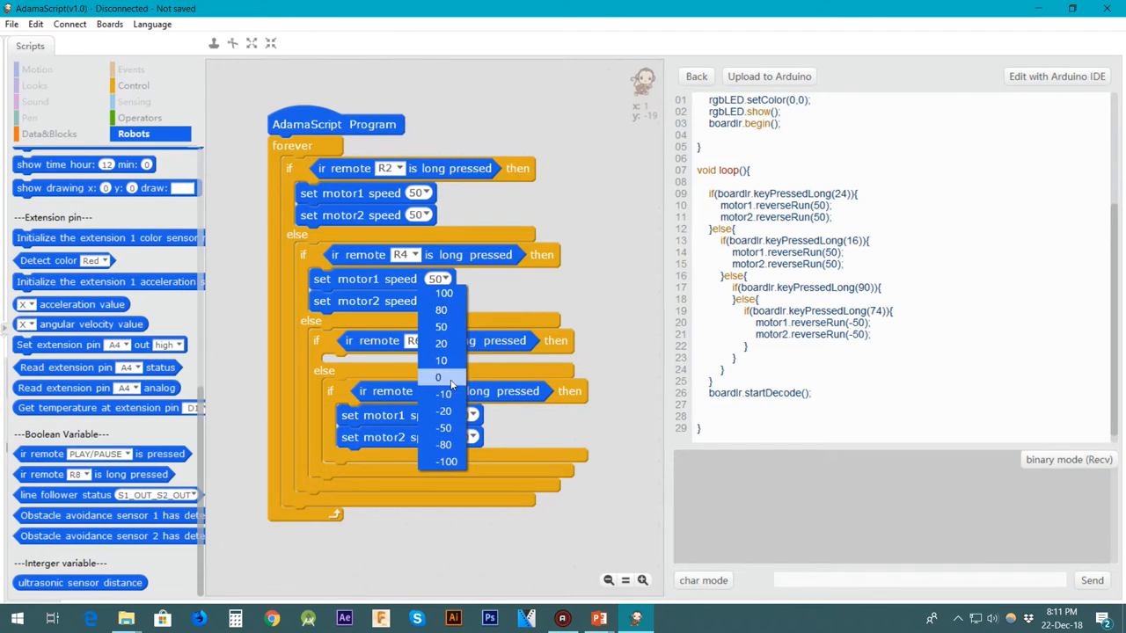
pyautogui.moveTo(440, 360)
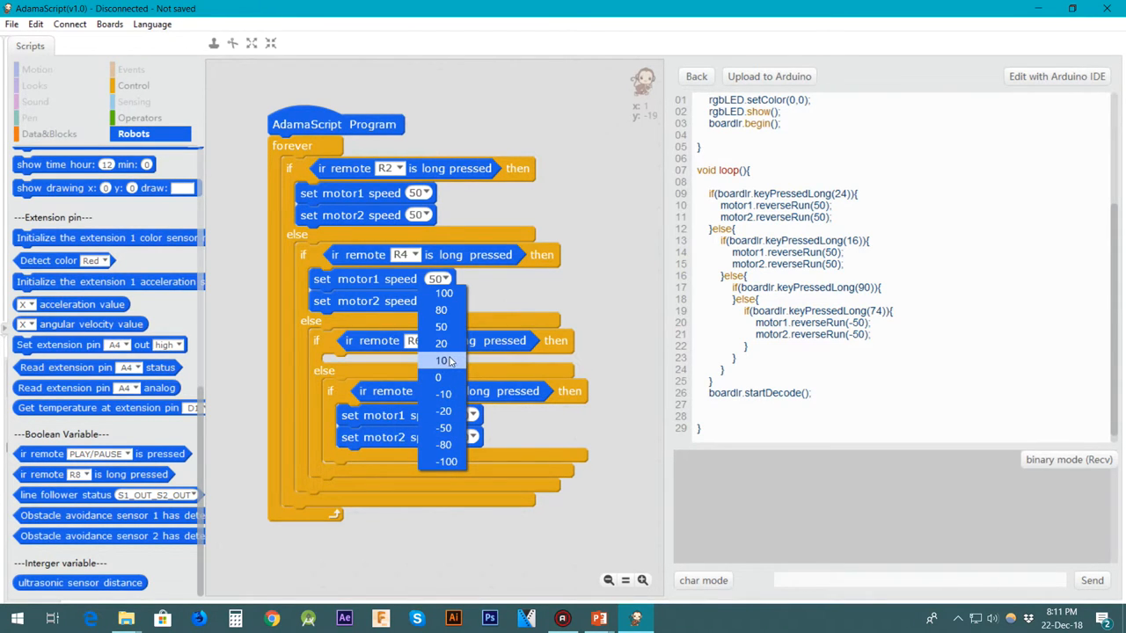
pyautogui.click(443, 361)
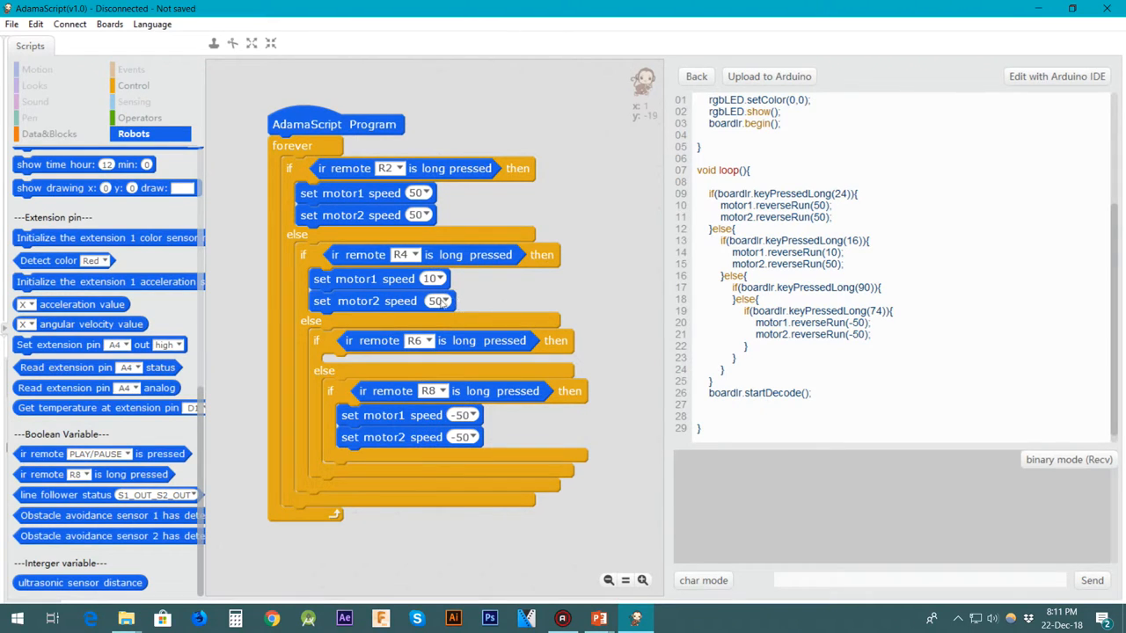
pyautogui.click(438, 300)
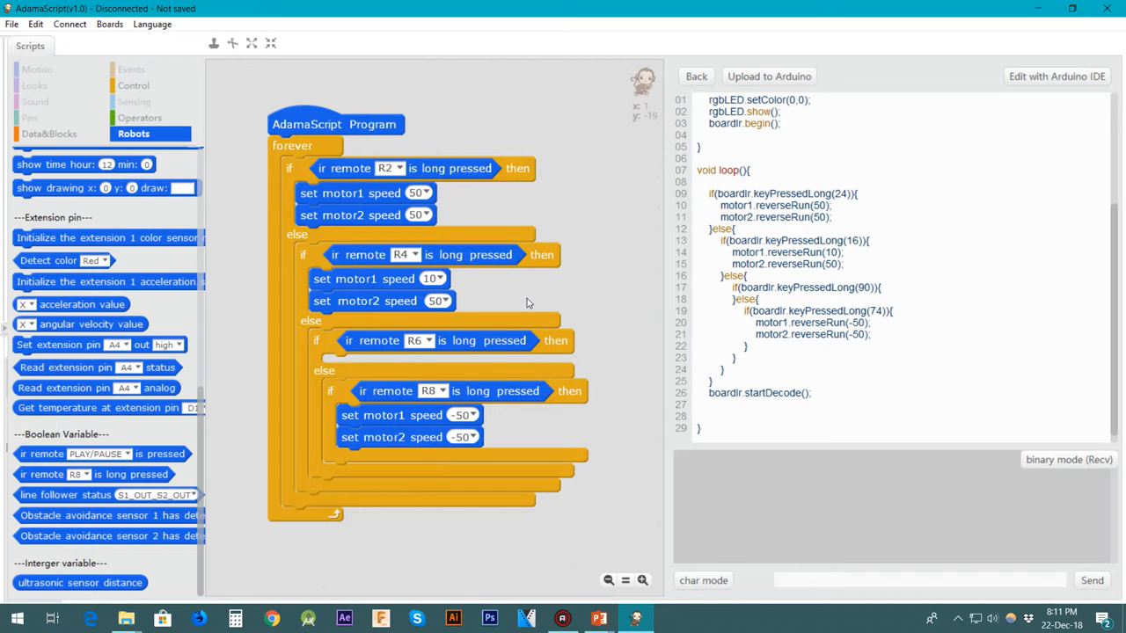
pyautogui.click(432, 278)
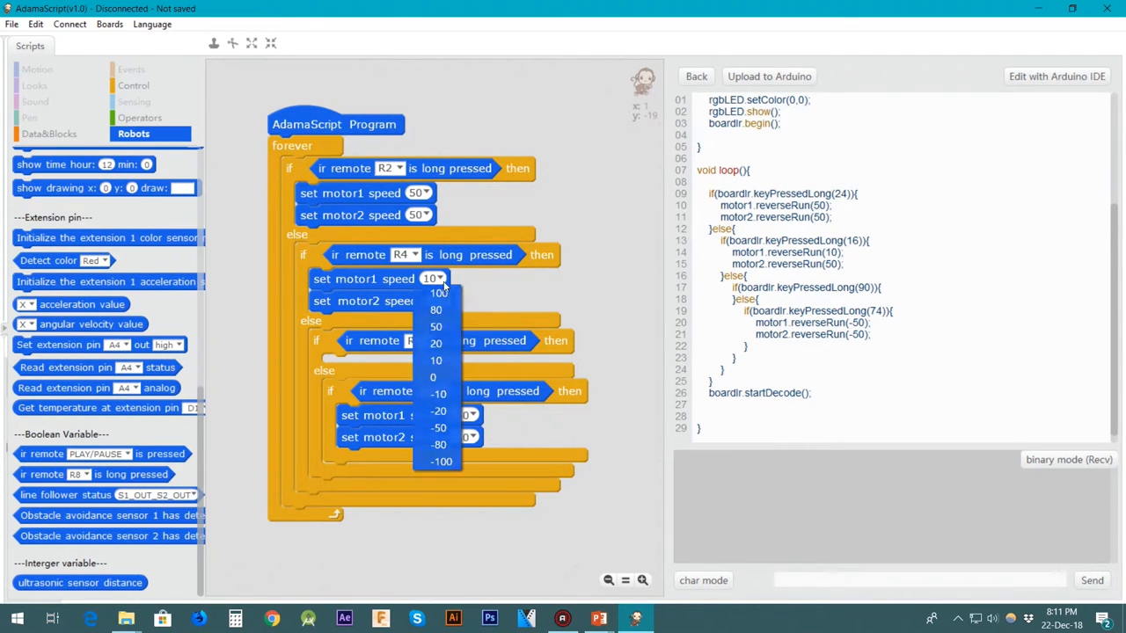
pyautogui.click(434, 376)
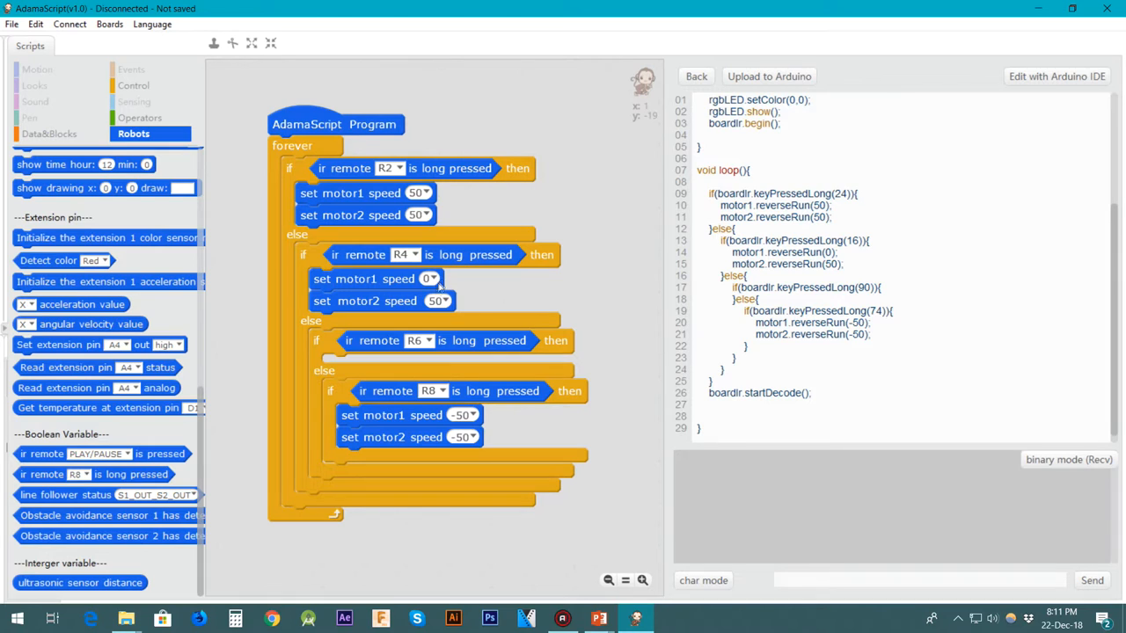
pyautogui.click(429, 278)
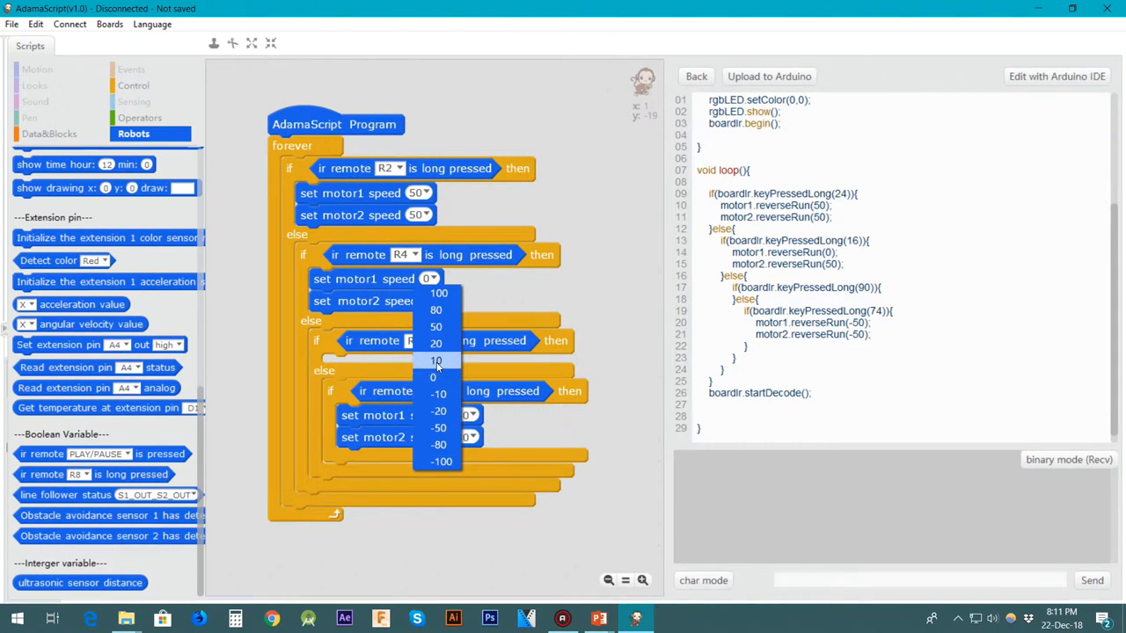
pyautogui.click(436, 361)
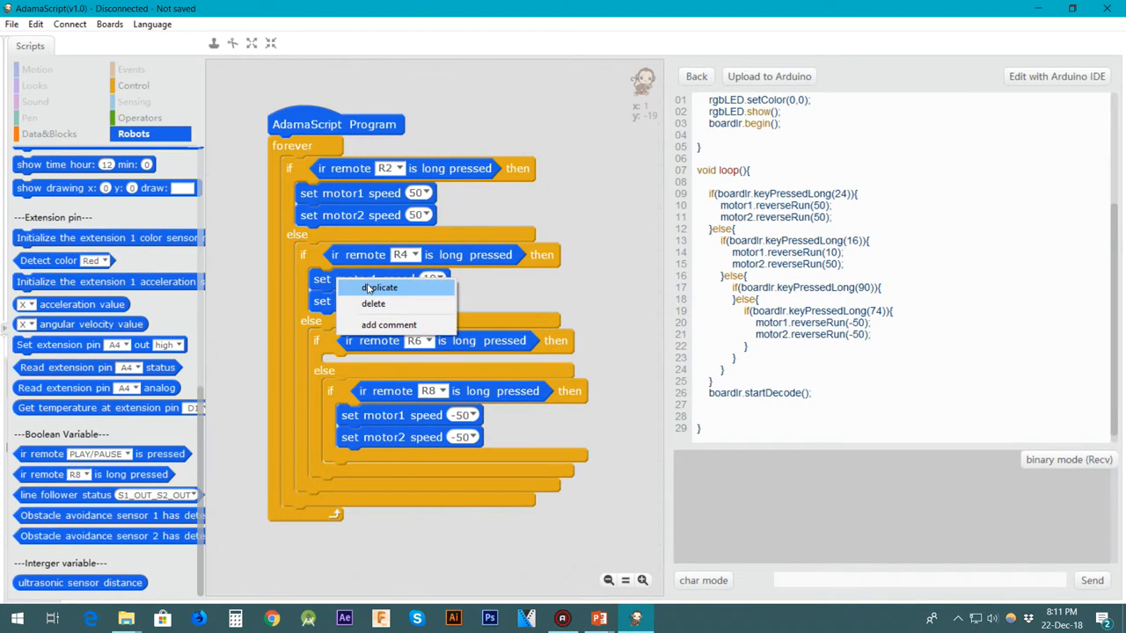
# Duplicate the motor pair into the R6 branch with motor1 at 50 and motor2 at 10.
pyautogui.click(380, 289)
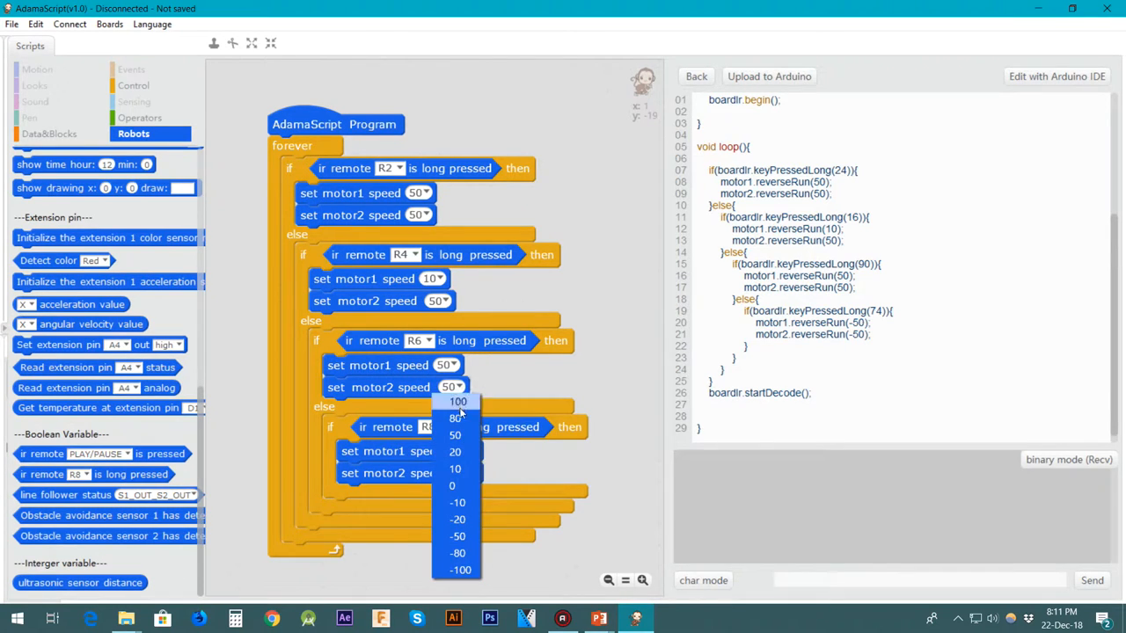
pyautogui.click(458, 537)
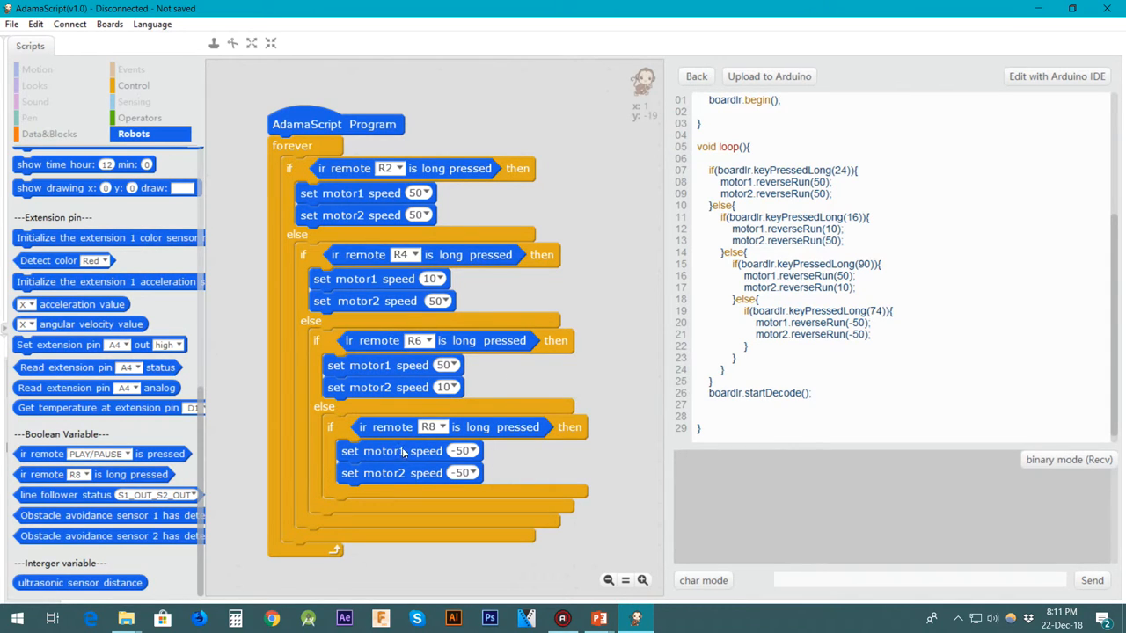
pyautogui.moveTo(513, 180)
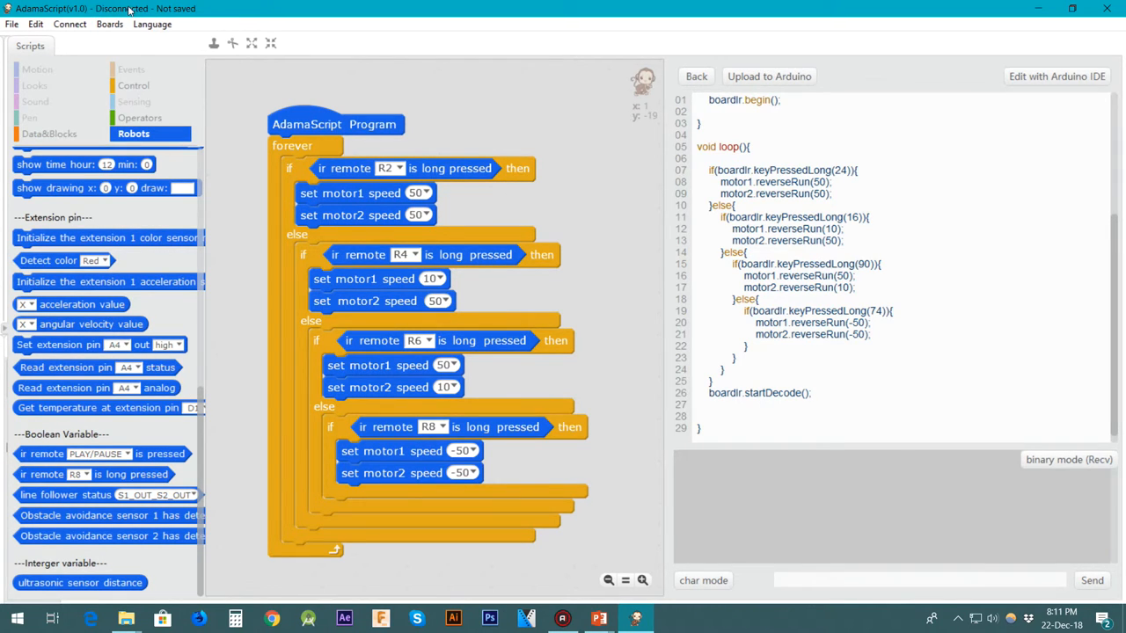
pyautogui.click(70, 25)
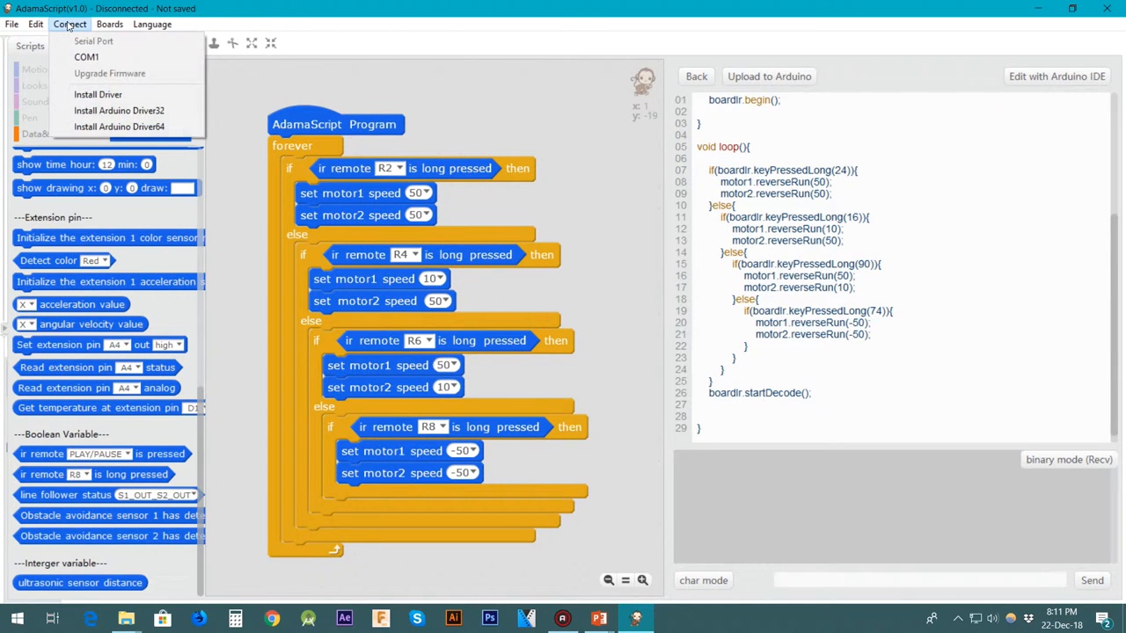
pyautogui.moveTo(86, 56)
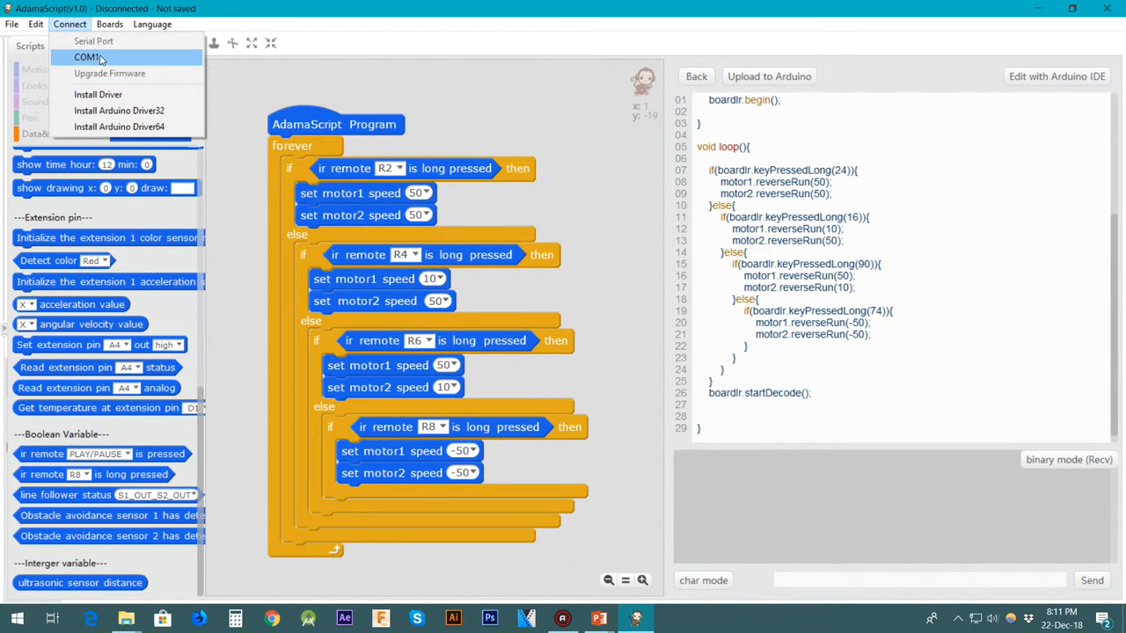
pyautogui.click(109, 25)
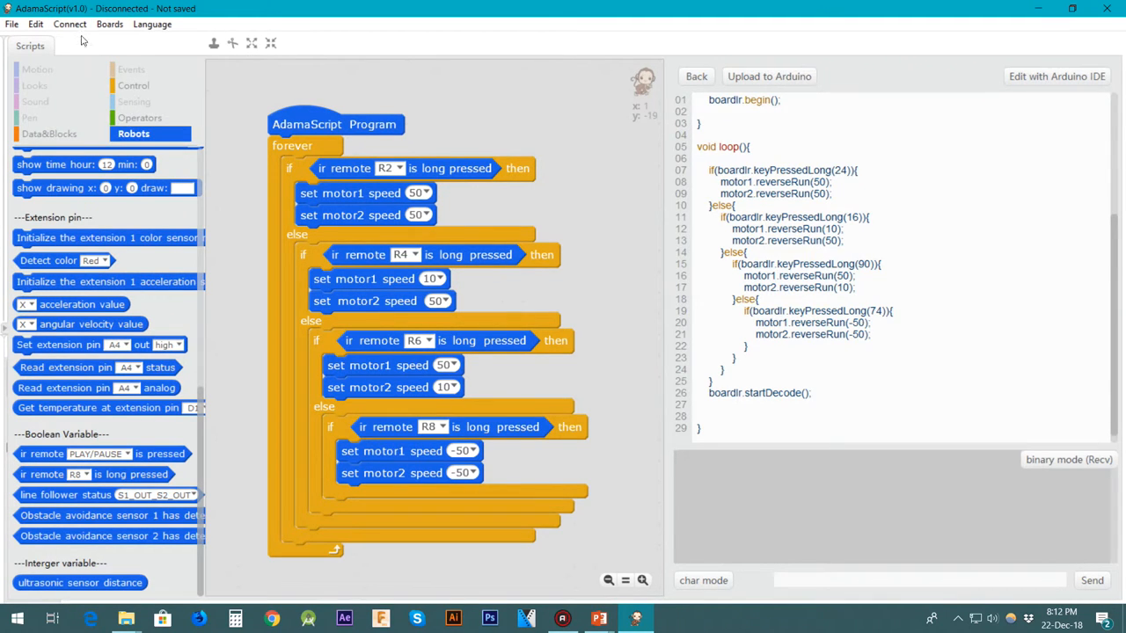
pyautogui.click(70, 25)
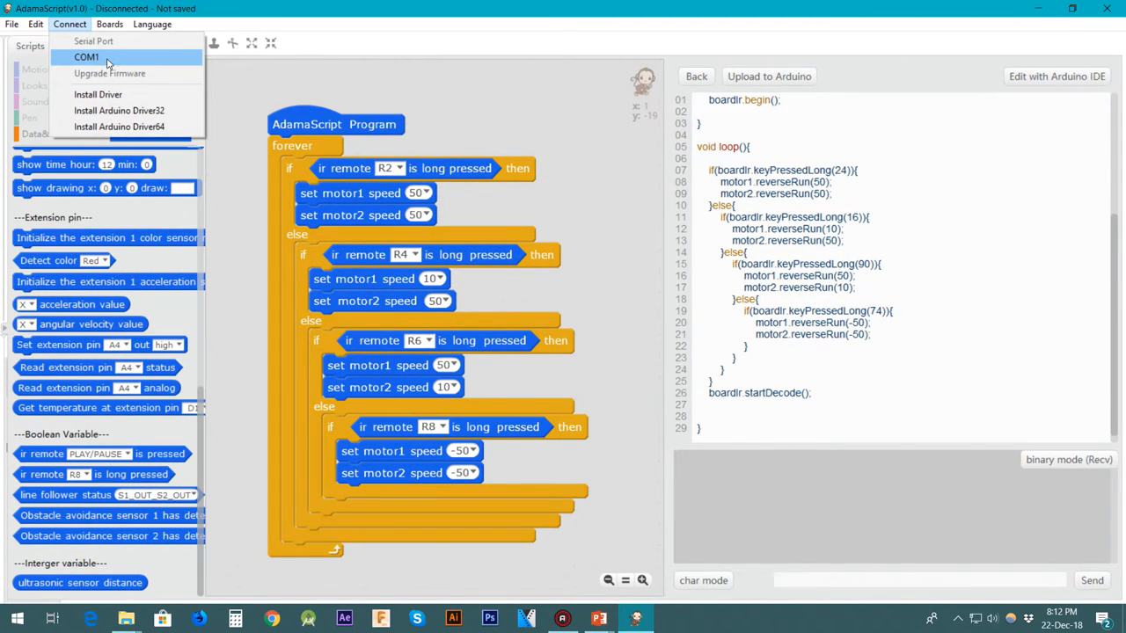
pyautogui.moveTo(116, 60)
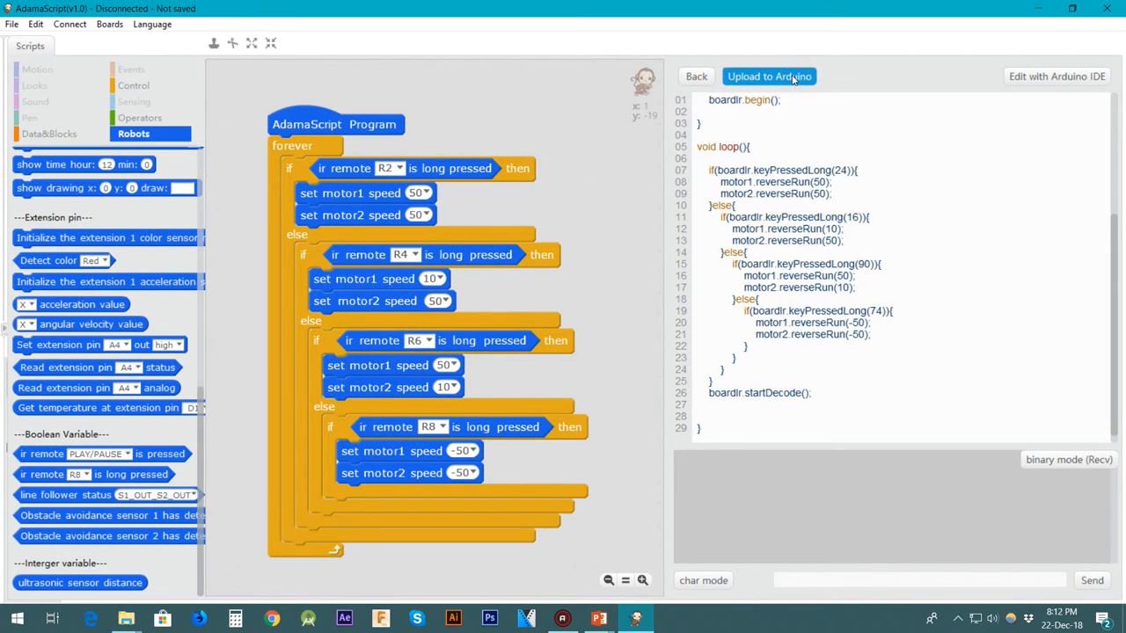
pyautogui.moveTo(658, 19)
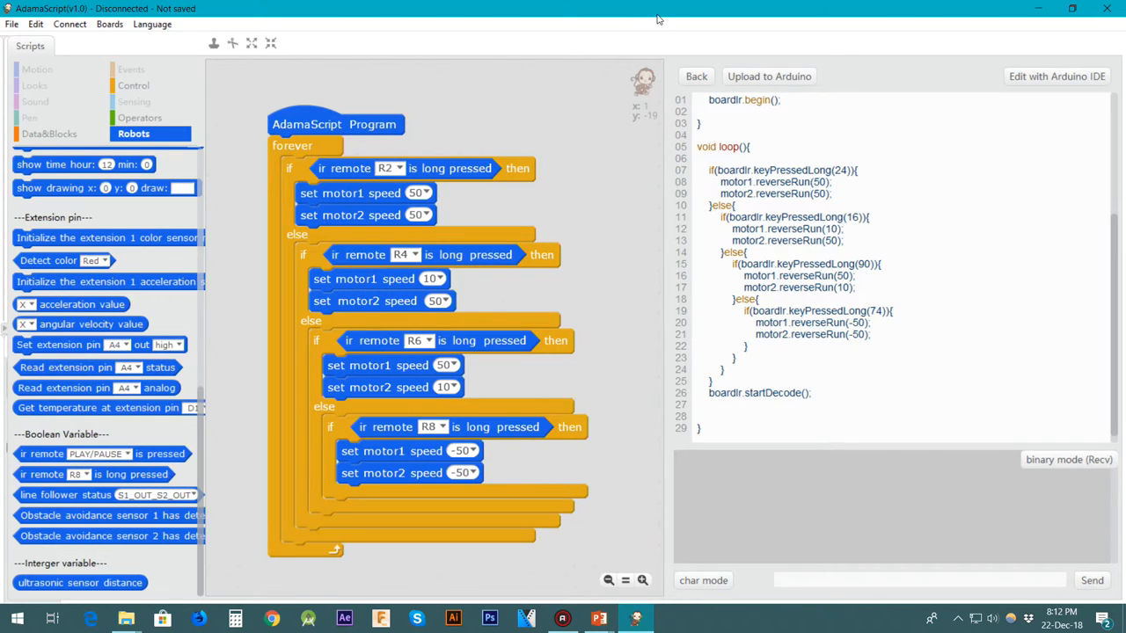